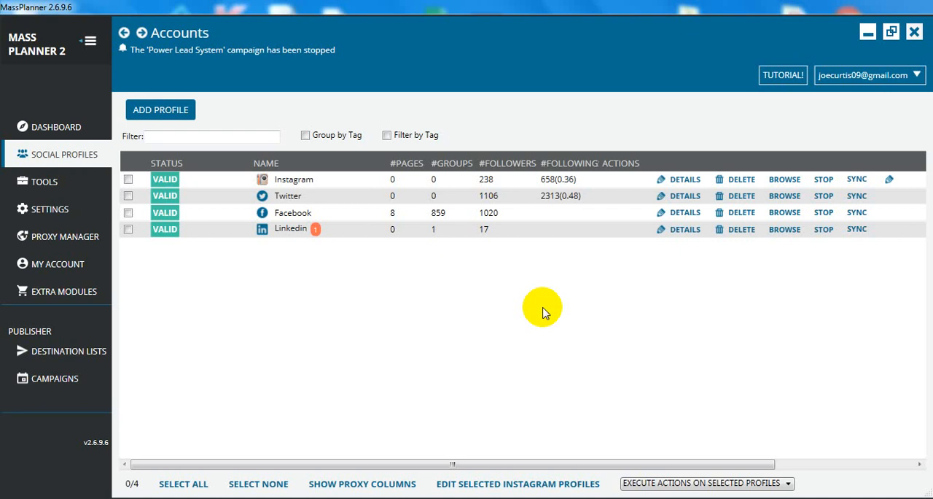
pyautogui.moveTo(79, 164)
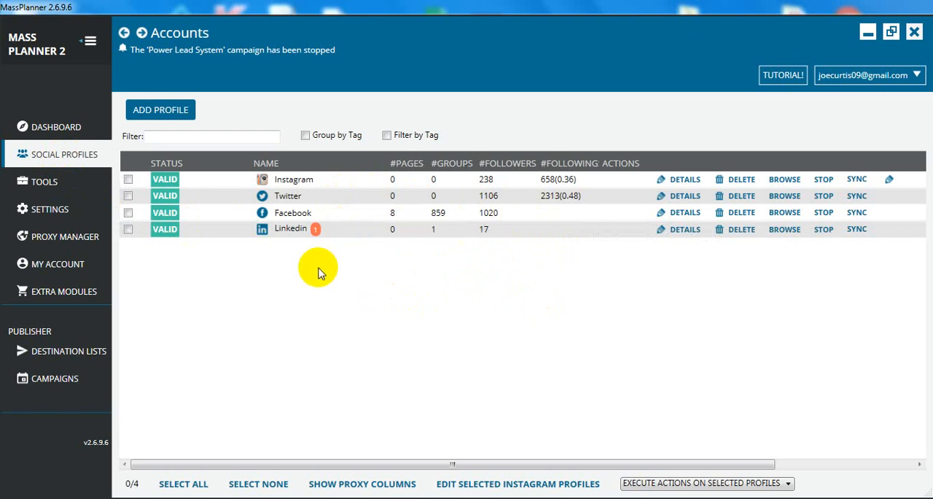
pyautogui.moveTo(187, 269)
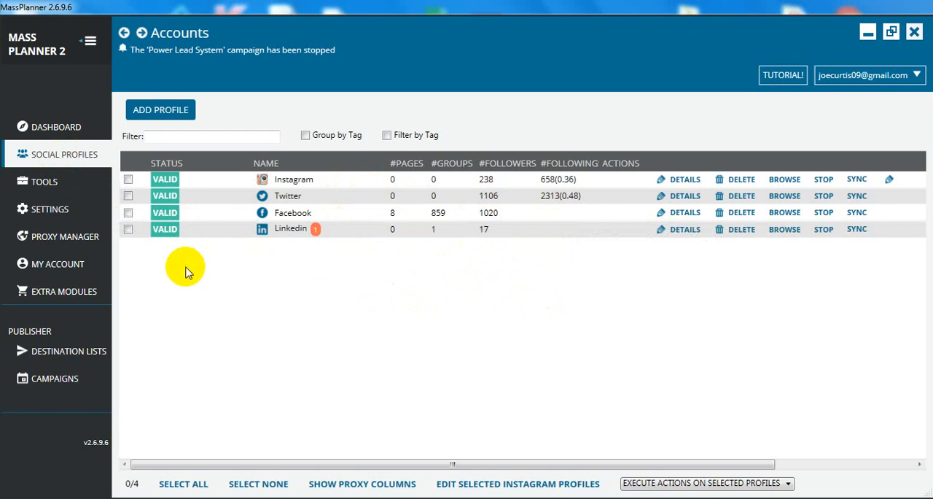
# Add a new destination list and name it 'Make Money Online groups'.
pyautogui.click(68, 350)
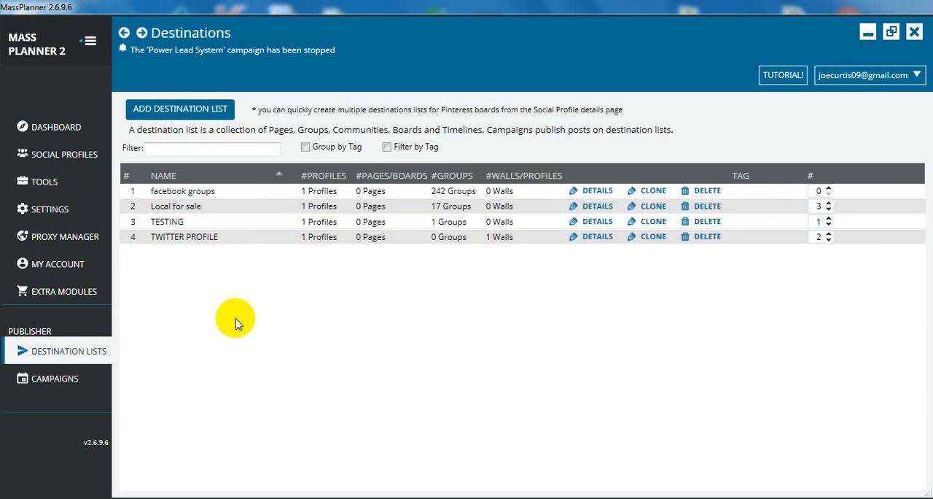
pyautogui.moveTo(256, 159)
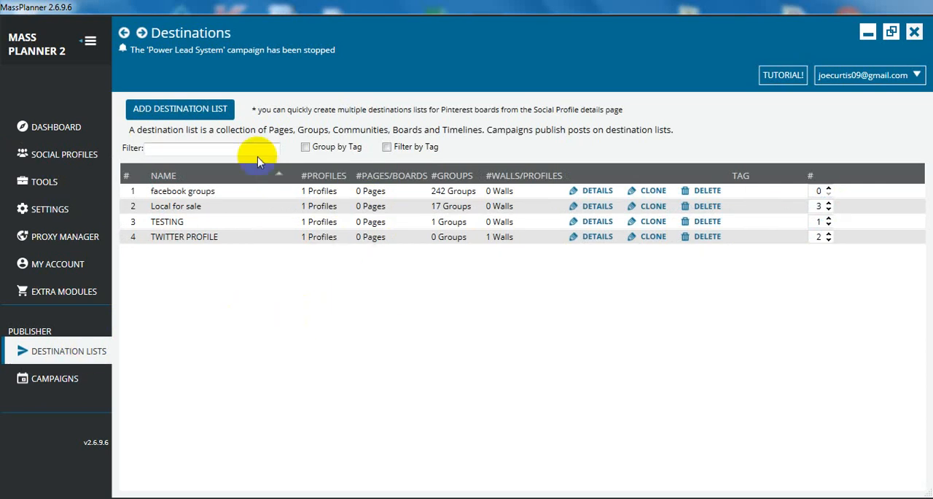
pyautogui.click(179, 108)
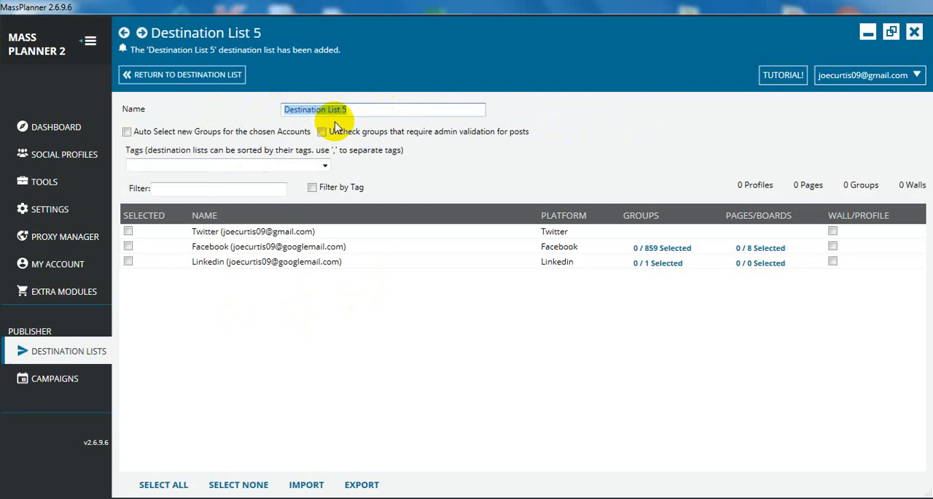
pyautogui.write('Make Money Online')
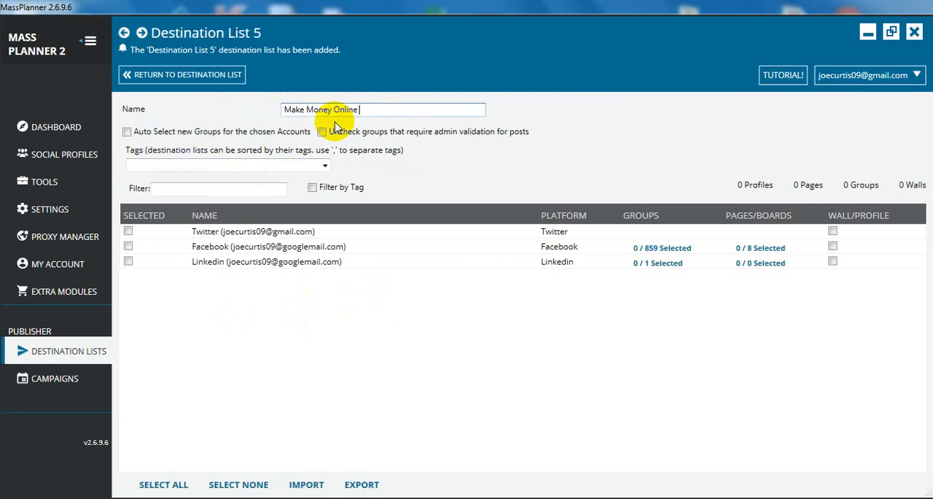
pyautogui.write('groups')
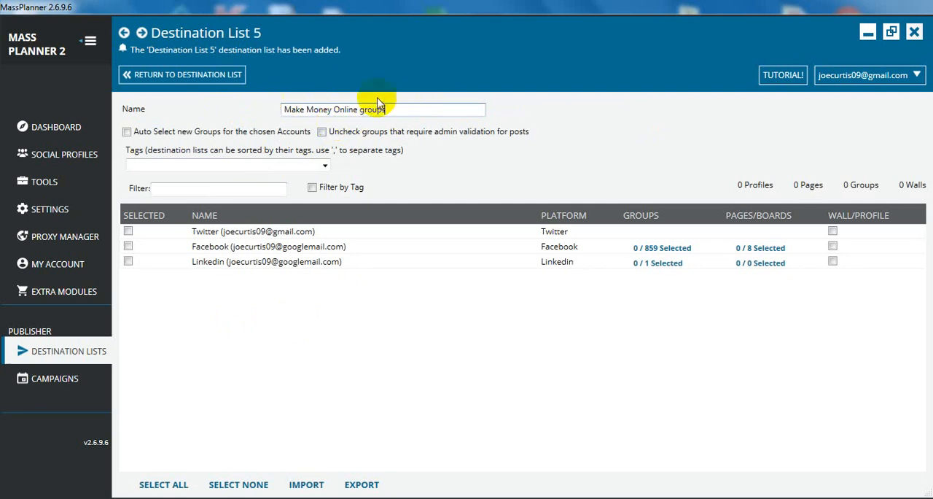
pyautogui.moveTo(446, 228)
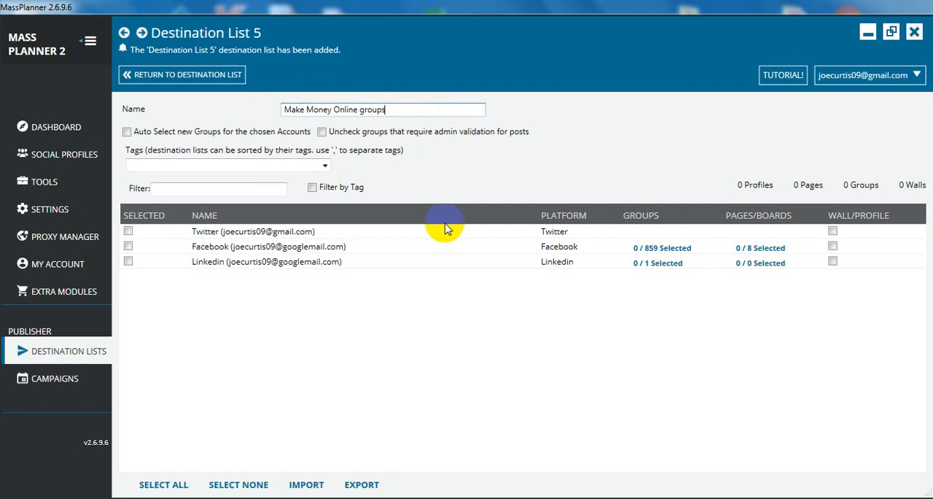
pyautogui.moveTo(691, 259)
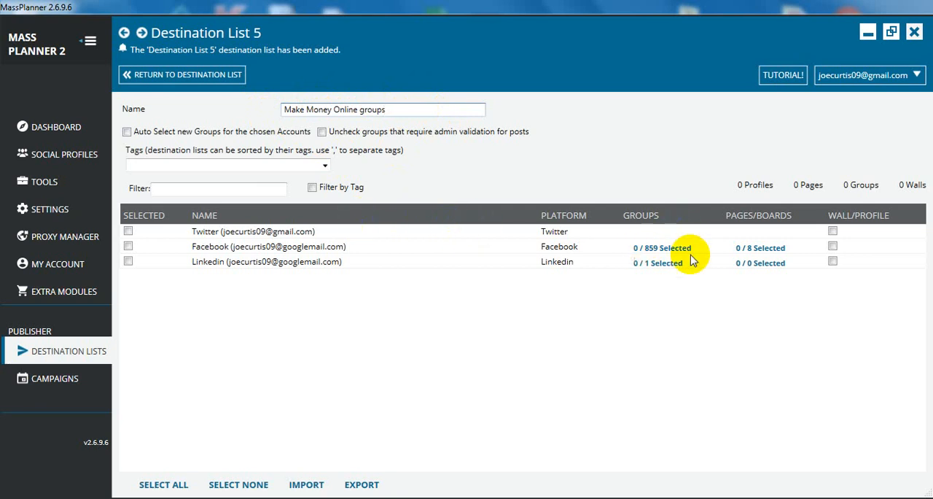
pyautogui.moveTo(668, 248)
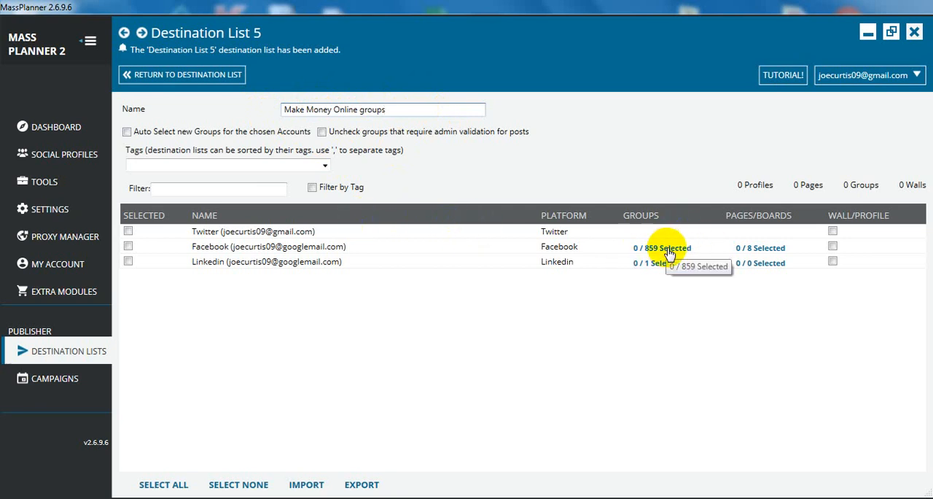
# In the Facebook group picker, select every group matching 'make money online'.
pyautogui.click(662, 247)
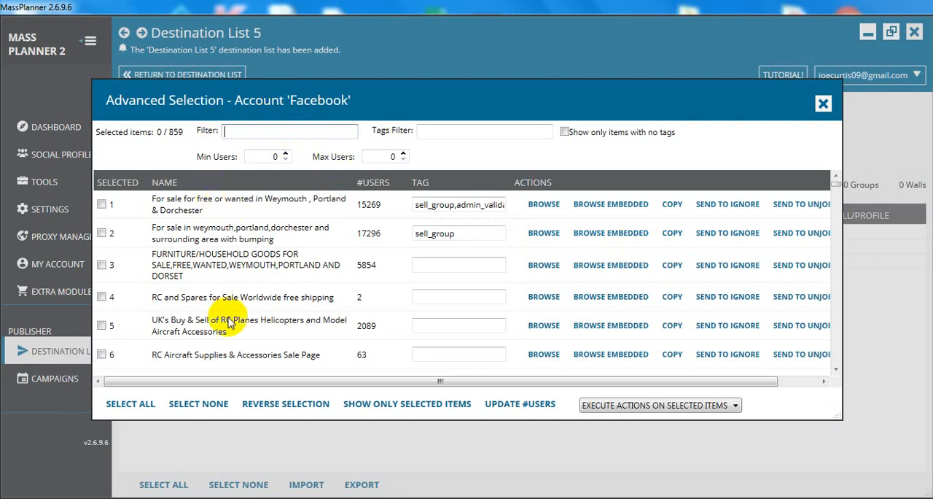
pyautogui.scroll(-3)
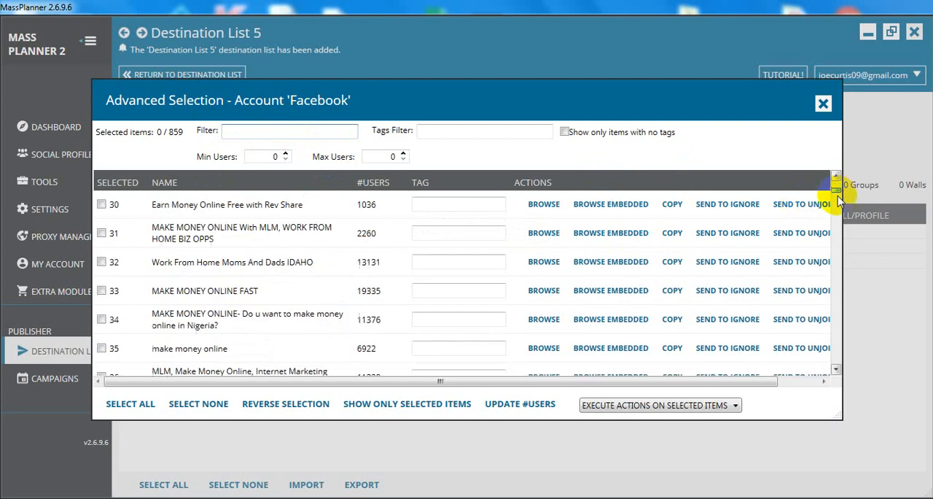
pyautogui.scroll(-3)
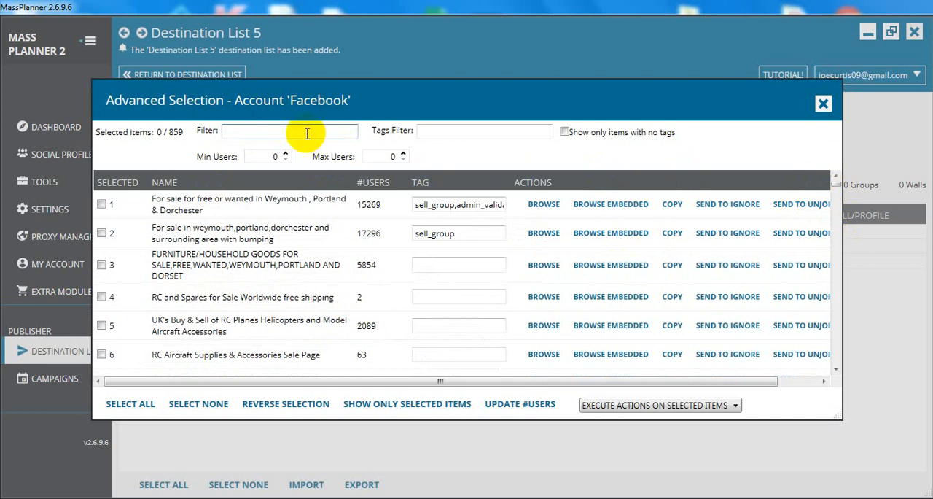
pyautogui.write('make money online')
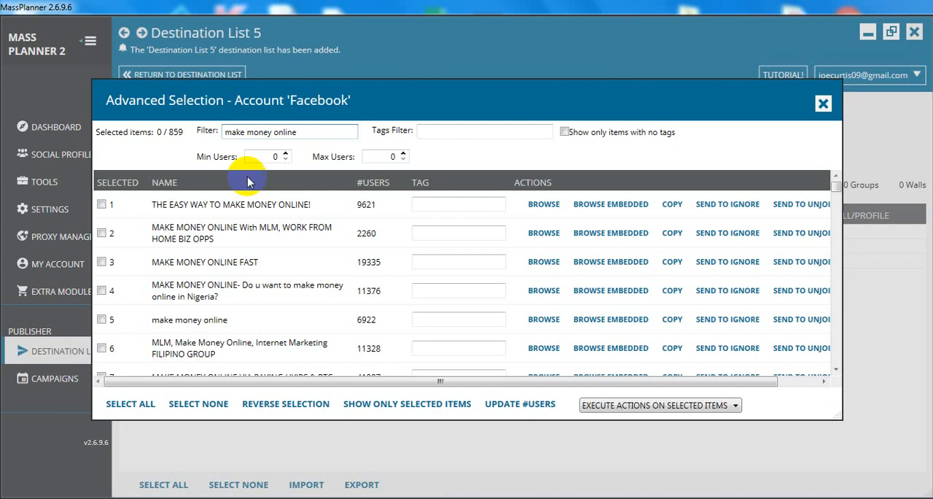
pyautogui.click(129, 403)
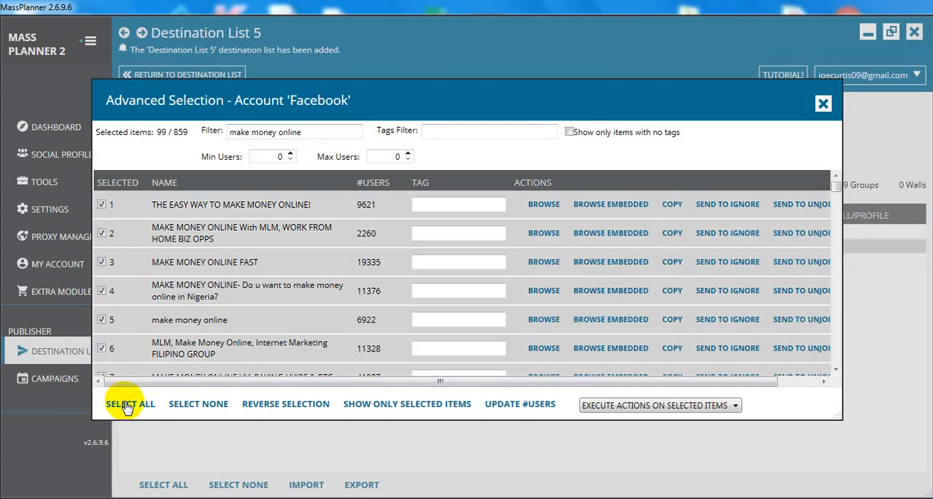
pyautogui.moveTo(195, 139)
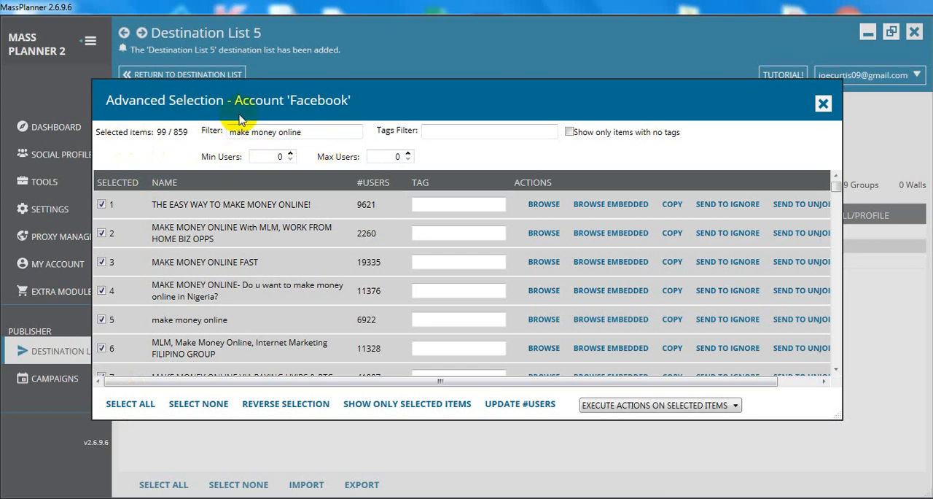
pyautogui.moveTo(146, 133)
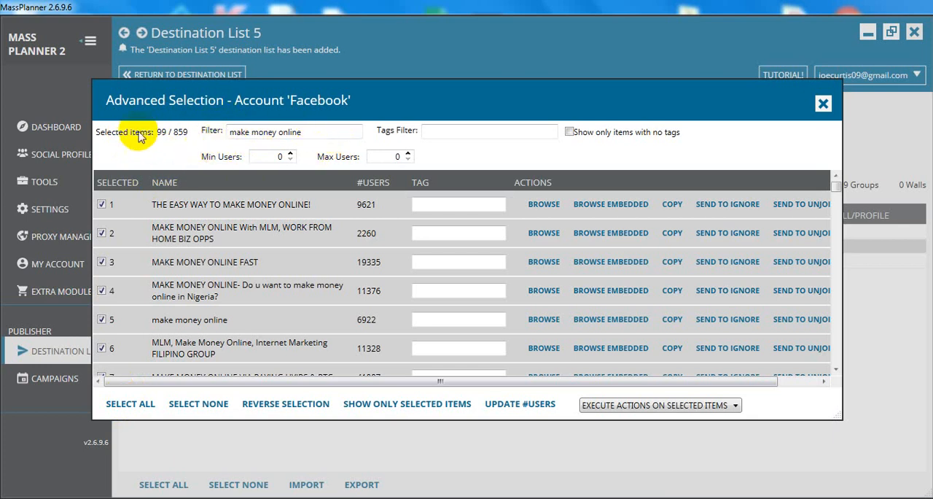
pyautogui.moveTo(740, 101)
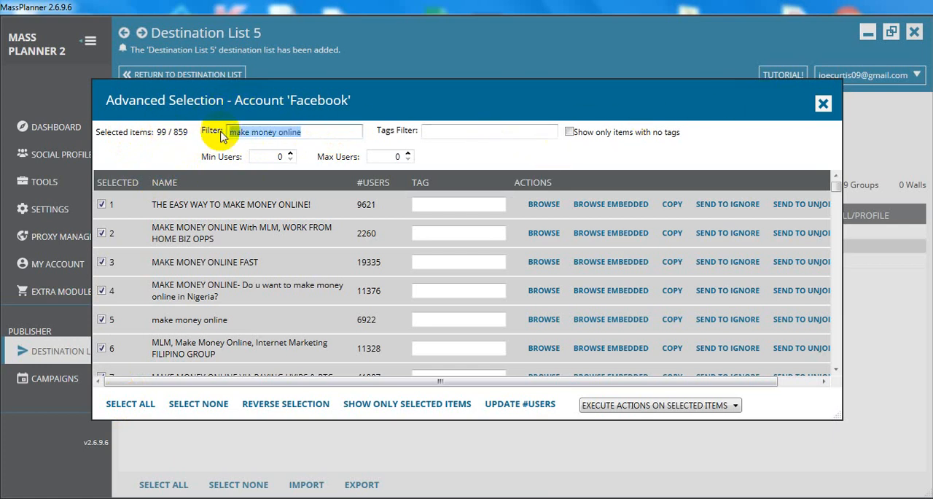
# Select all 'work from home' groups and filter for 'get rich online', reaching 149 of 859.
pyautogui.write('work from home')
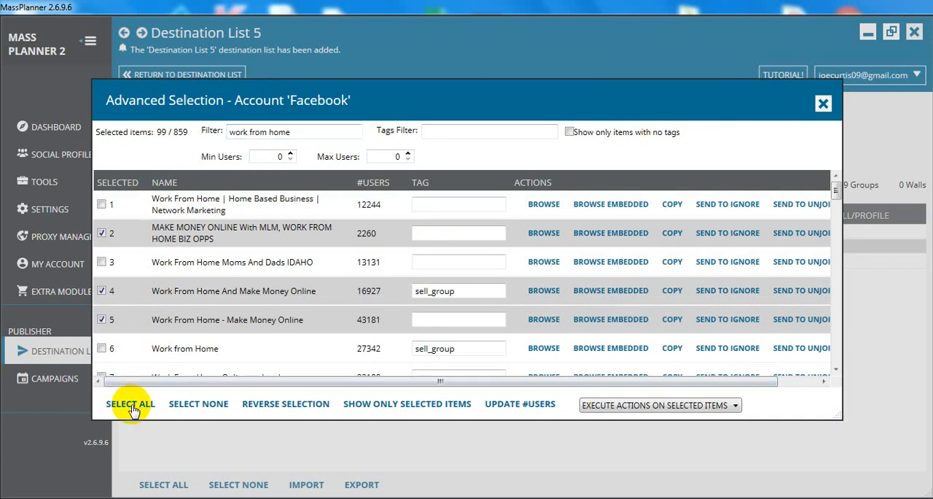
pyautogui.click(130, 402)
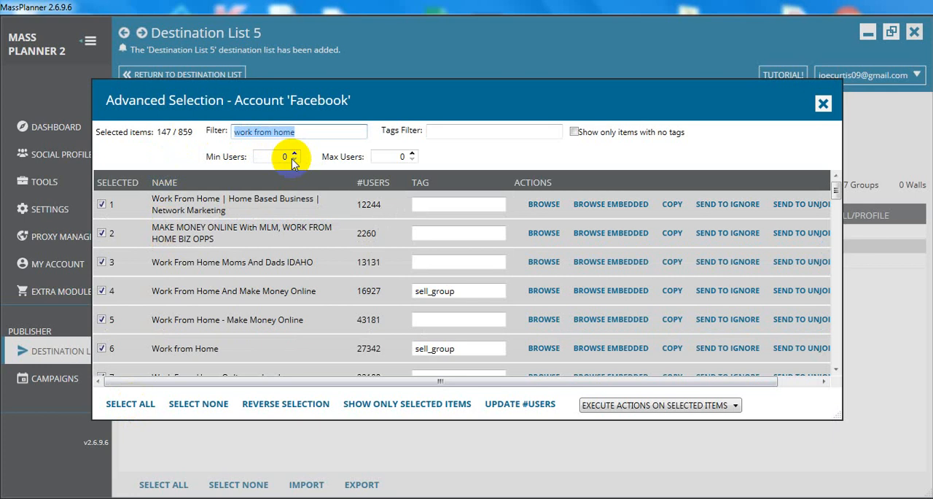
pyautogui.write('get rich')
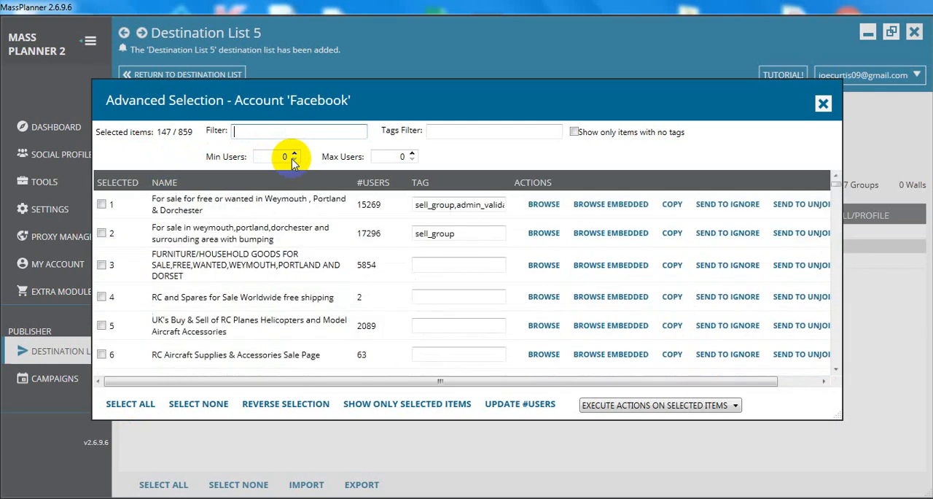
pyautogui.write('online mon')
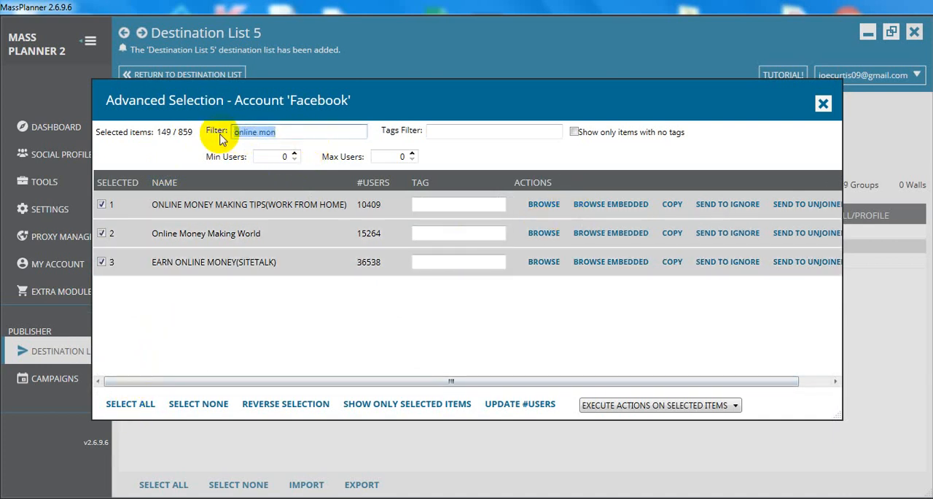
# Close the picker keeping 149 groups in the list and go to the Campaigns page.
pyautogui.click(822, 102)
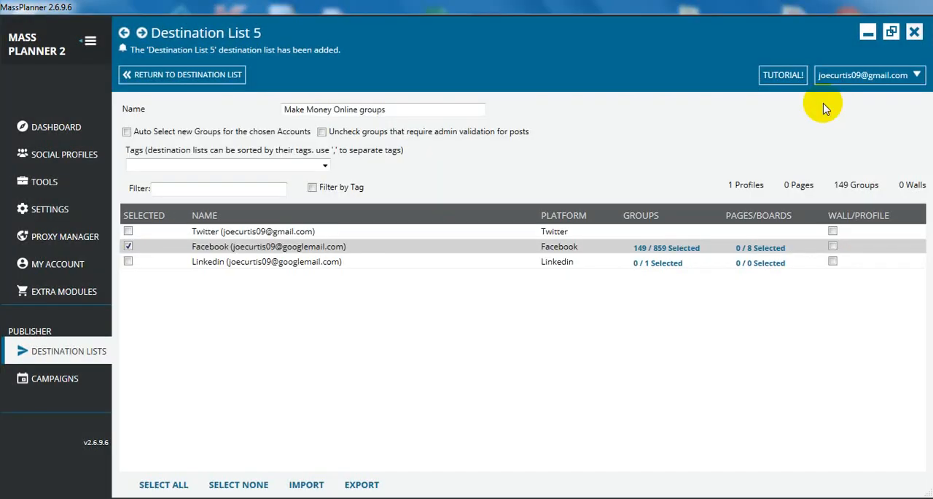
pyautogui.moveTo(732, 207)
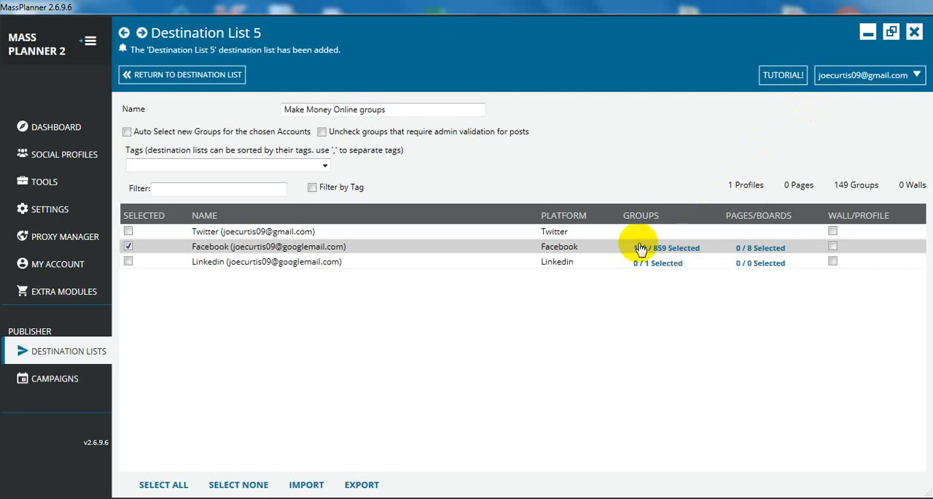
pyautogui.click(647, 248)
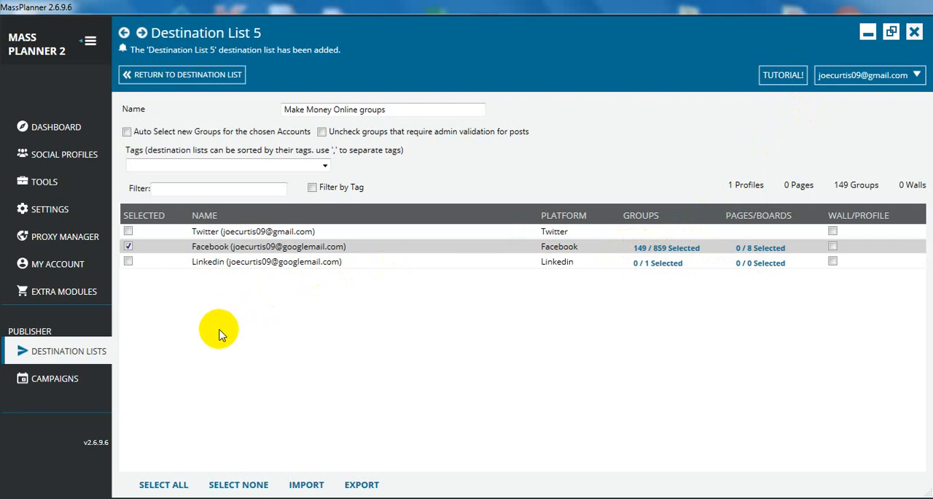
pyautogui.moveTo(55, 377)
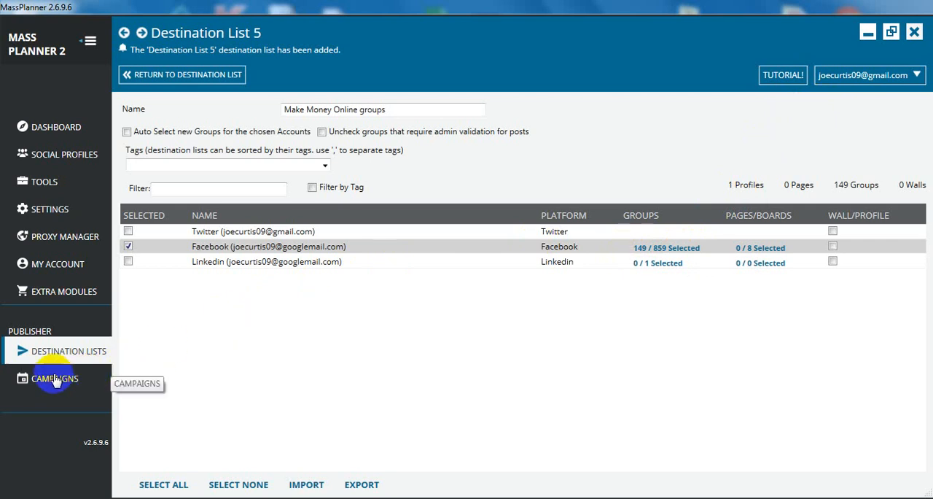
pyautogui.click(56, 378)
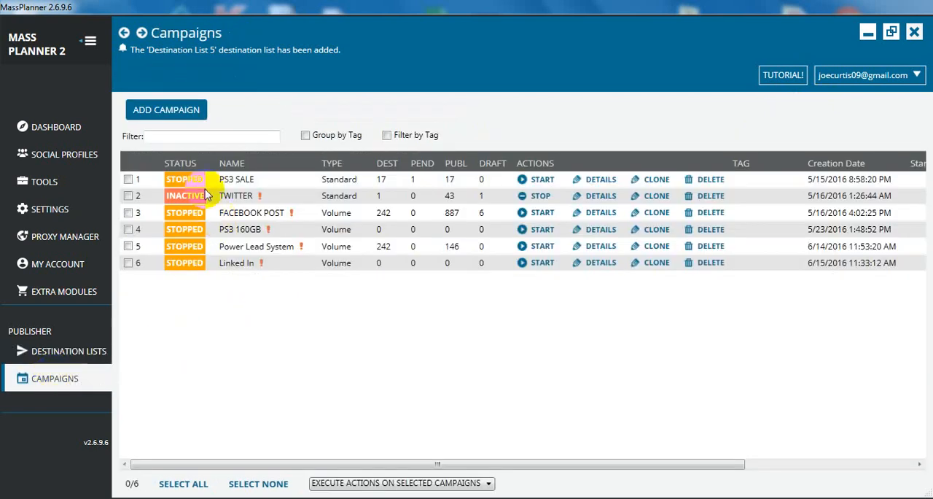
# Add a volume campaign named 'Power Lead System Ad' with Pinterest text-post links disabled.
pyautogui.click(166, 110)
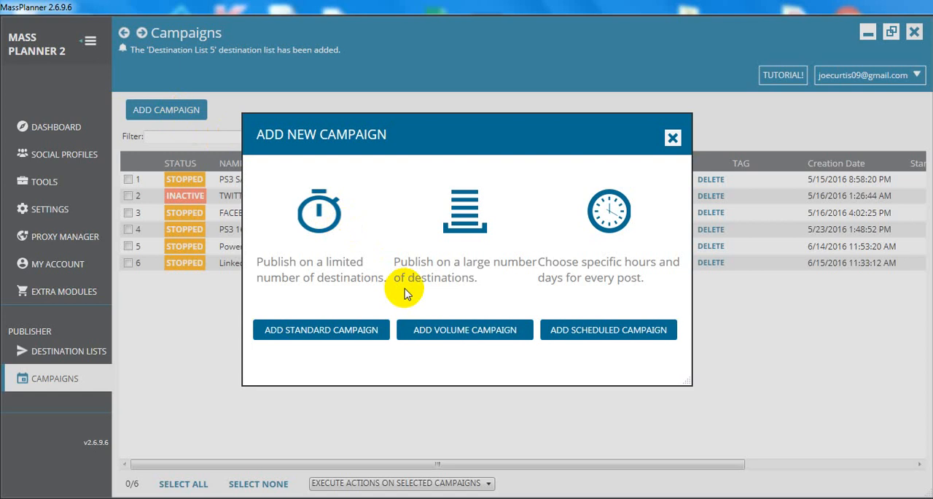
pyautogui.moveTo(464, 329)
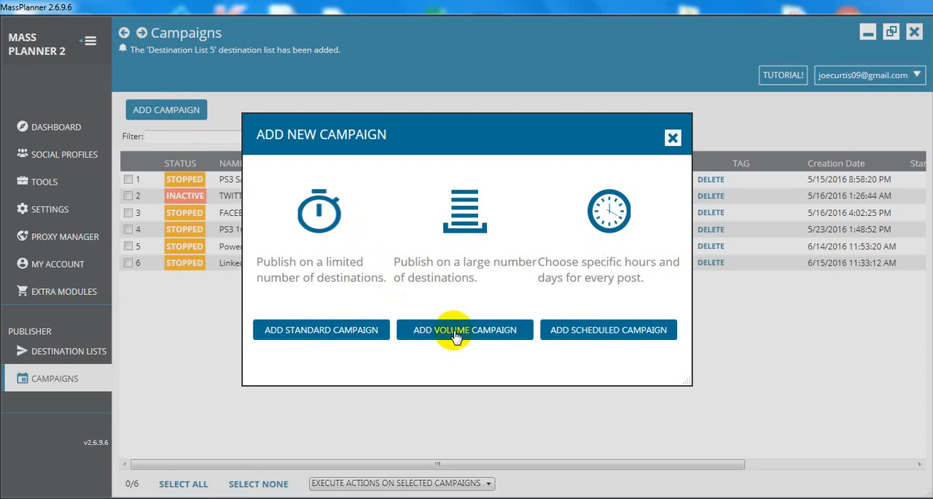
pyautogui.click(464, 330)
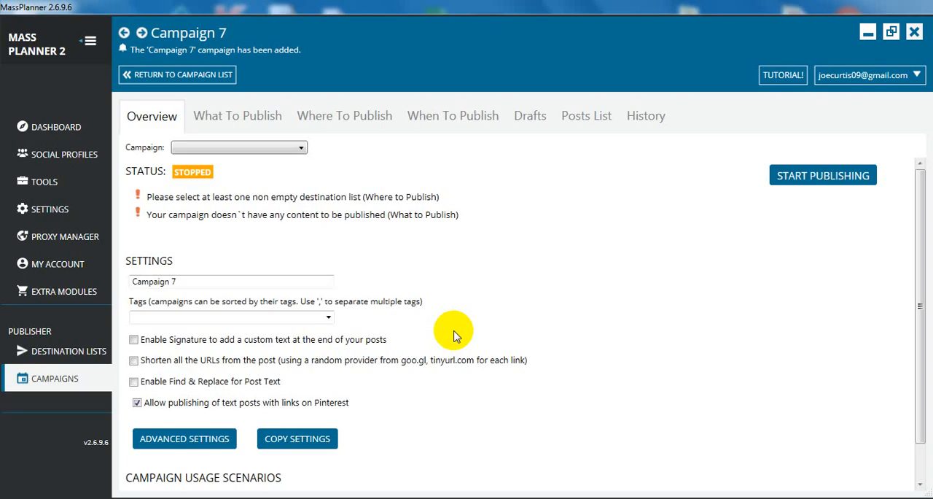
pyautogui.tripleClick(230, 280)
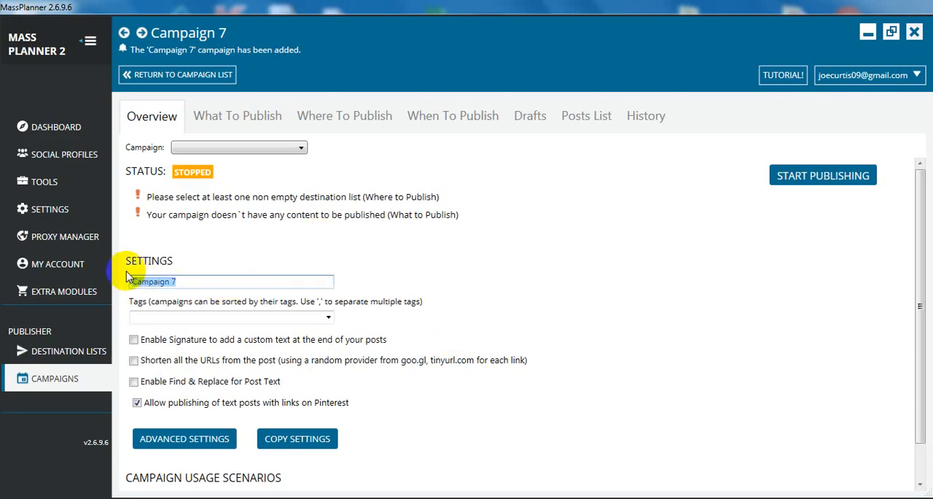
pyautogui.write('P')
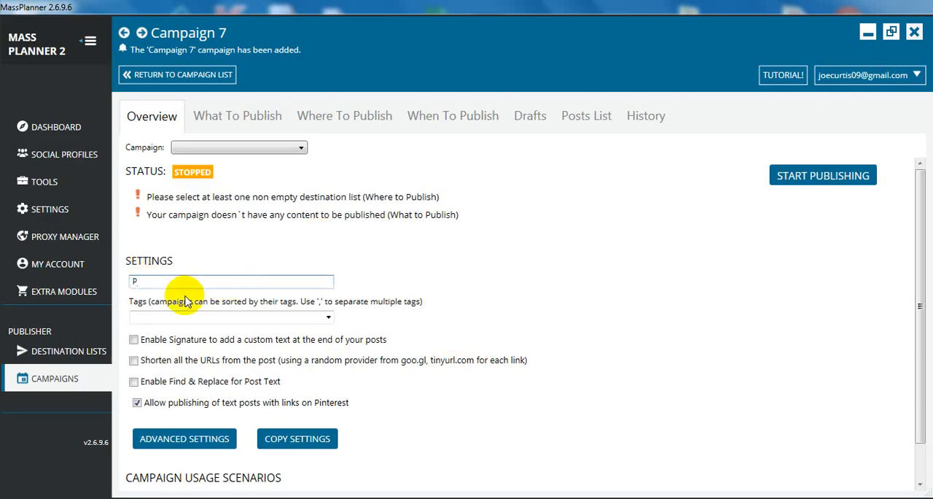
pyautogui.write('ower Lead System')
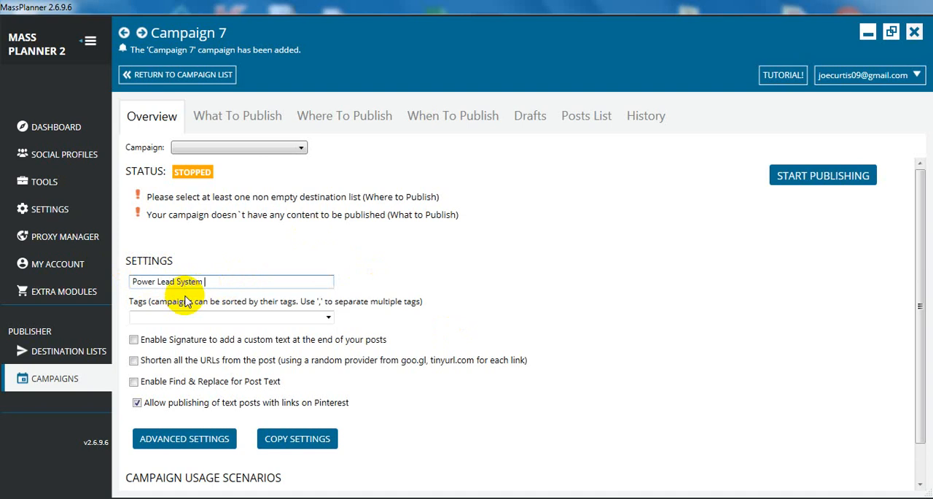
pyautogui.write('Ad')
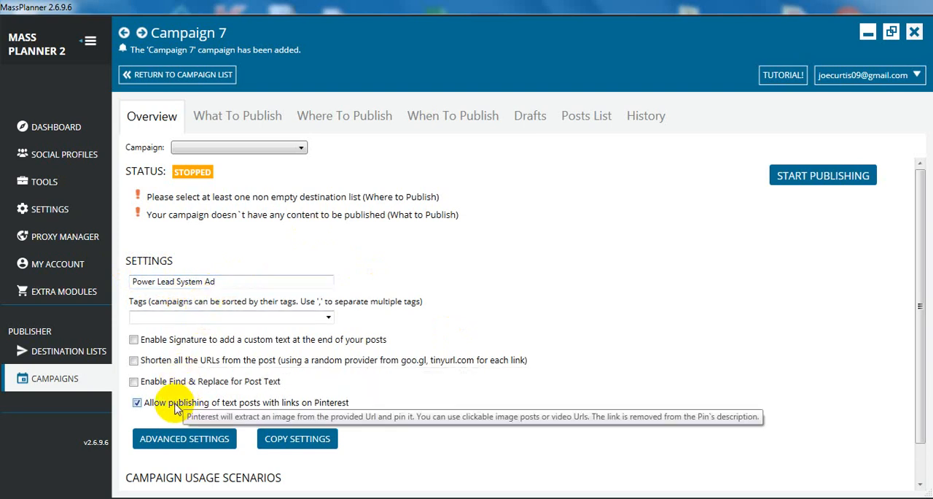
pyautogui.click(137, 403)
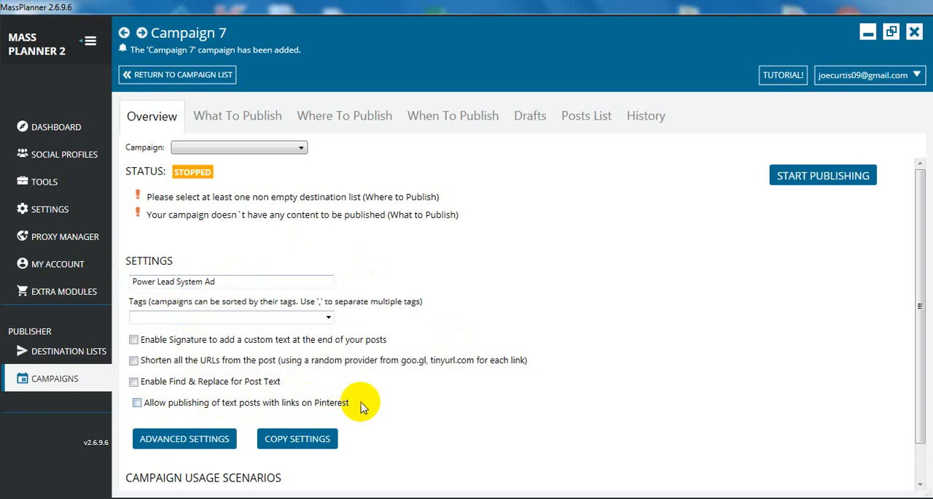
pyautogui.moveTo(318, 403)
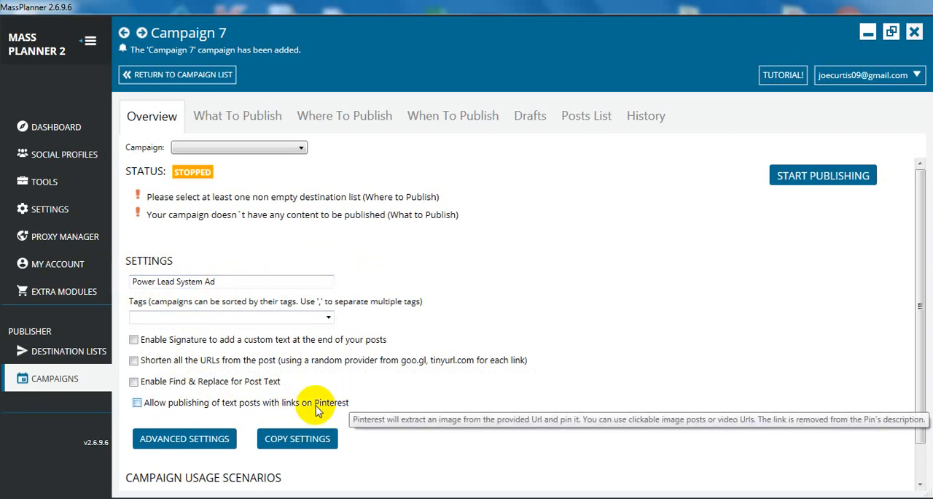
pyautogui.moveTo(248, 139)
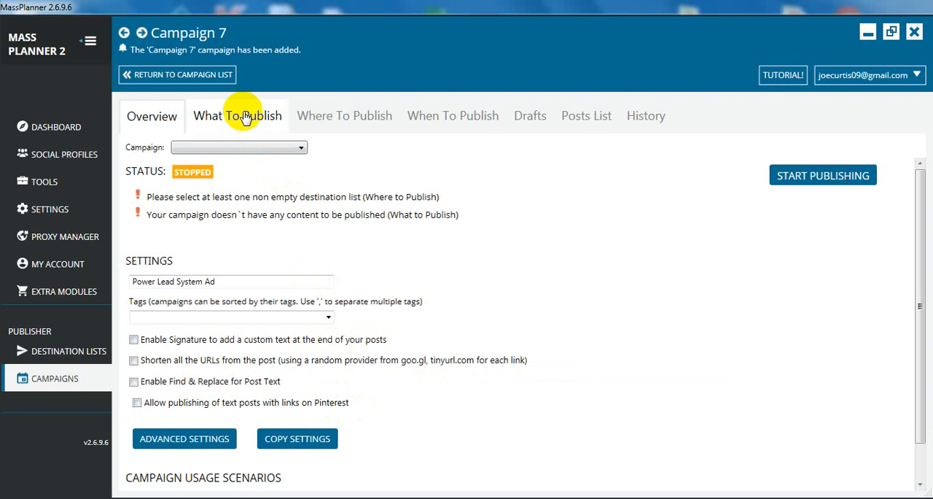
# Write the post opening: BRILLIANT Business!! with $100 commissions coming in on autopilot.
pyautogui.click(236, 116)
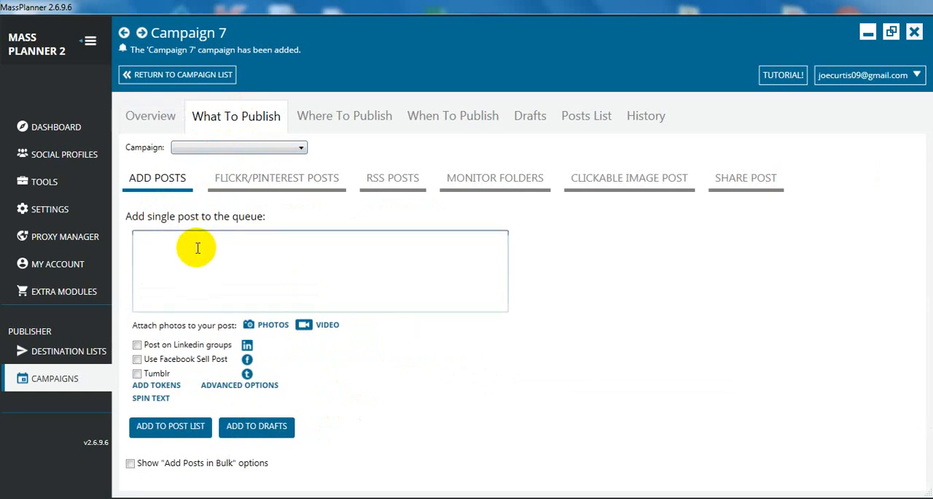
pyautogui.write('B')
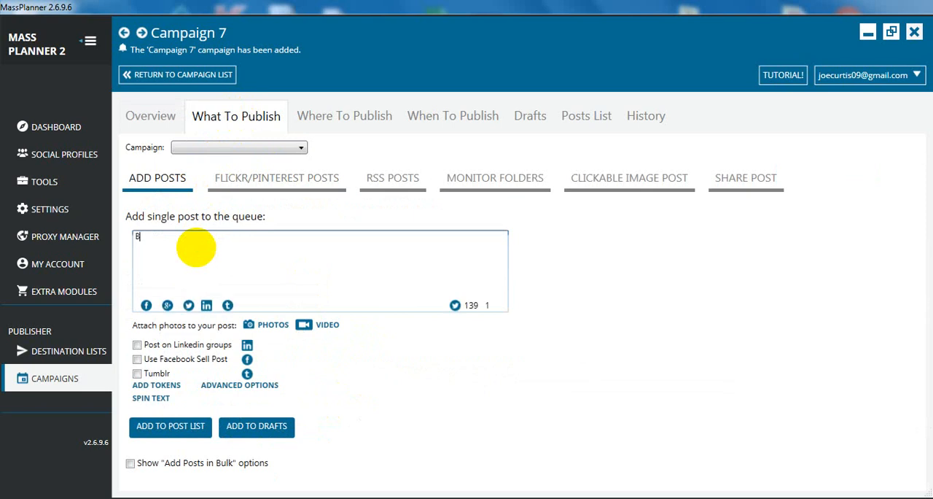
pyautogui.write('RILLIANT Business')
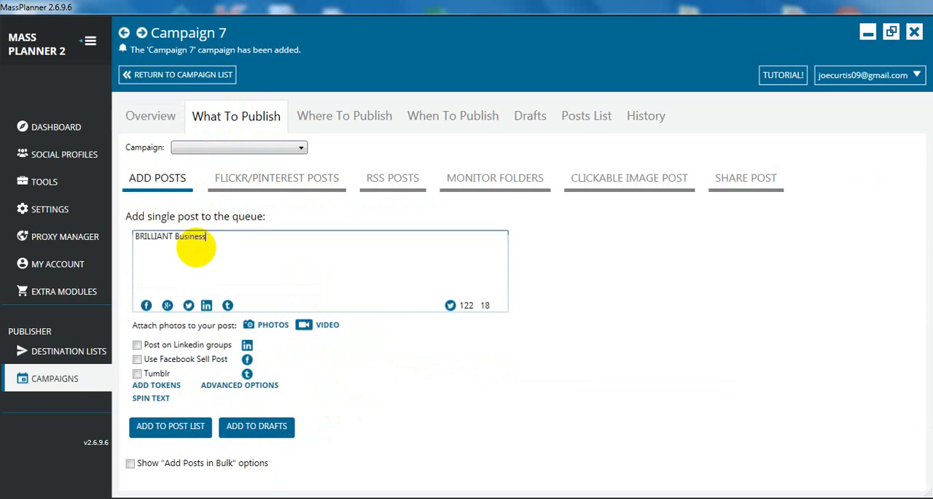
pyautogui.write('!!')
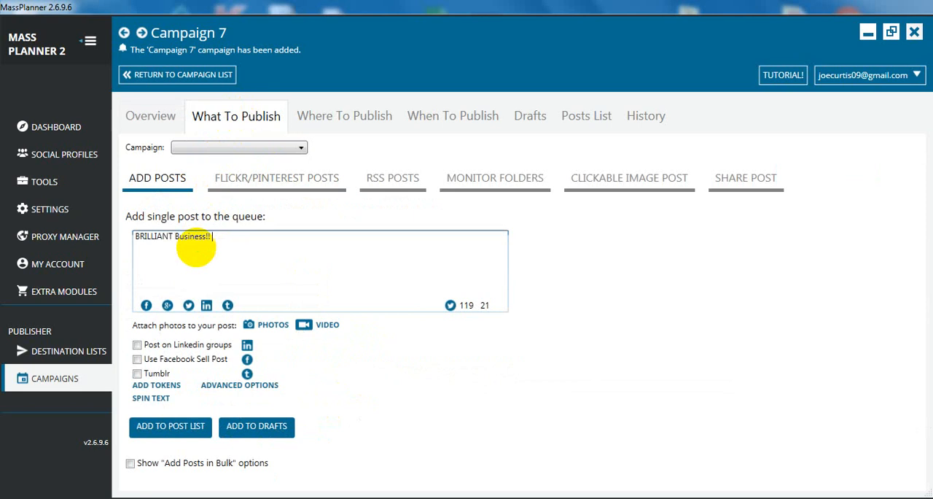
pyautogui.write('Now')
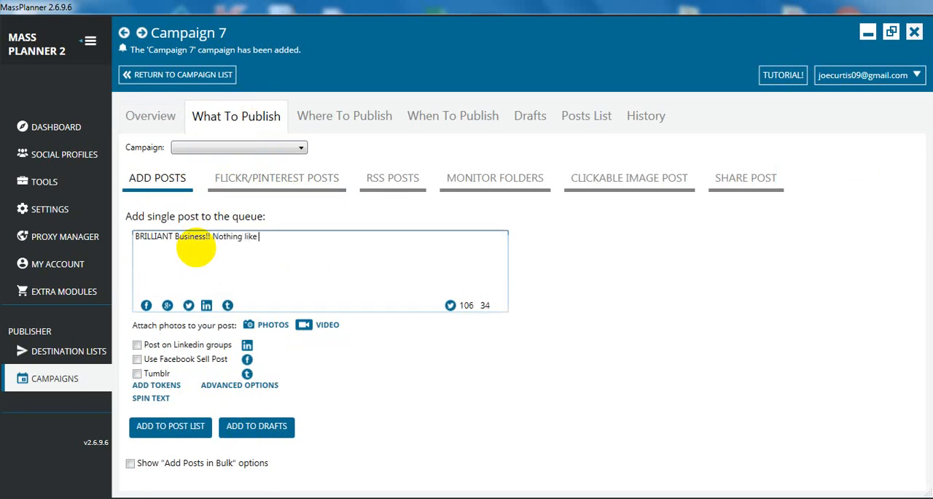
pyautogui.write('$100 co')
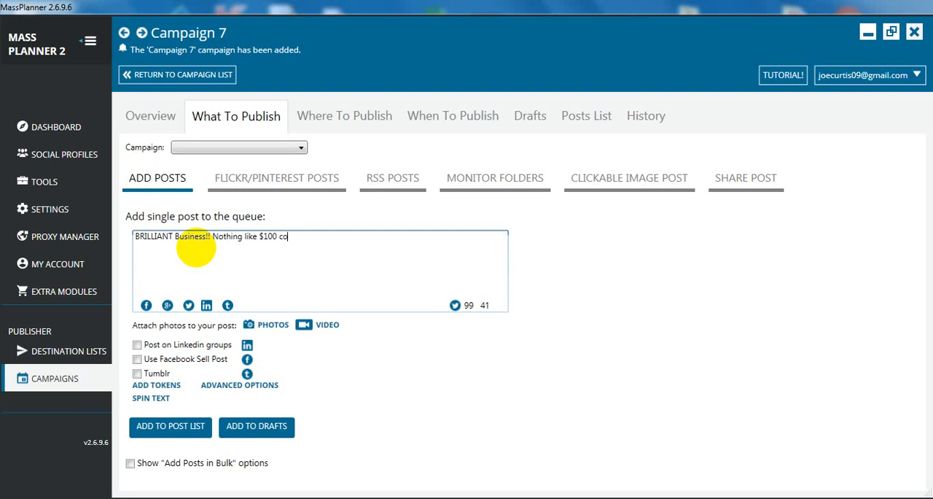
pyautogui.write('mmissions')
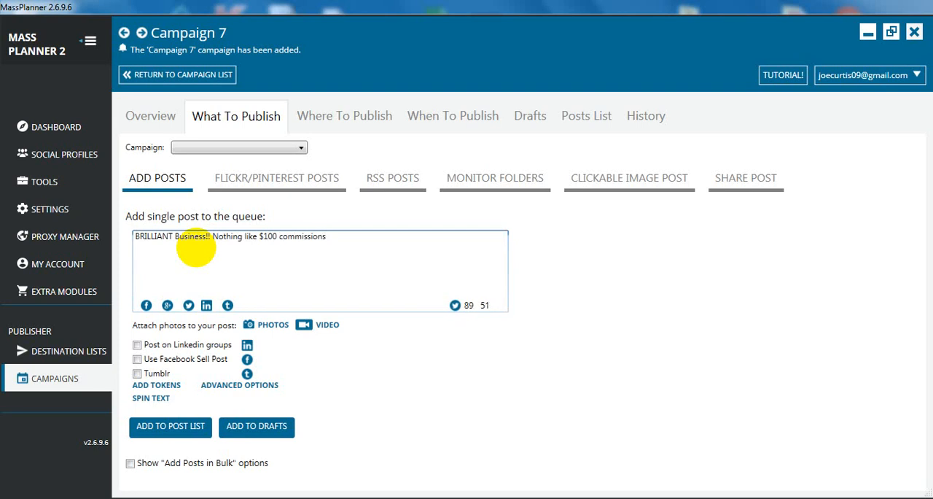
pyautogui.write('coming in on au')
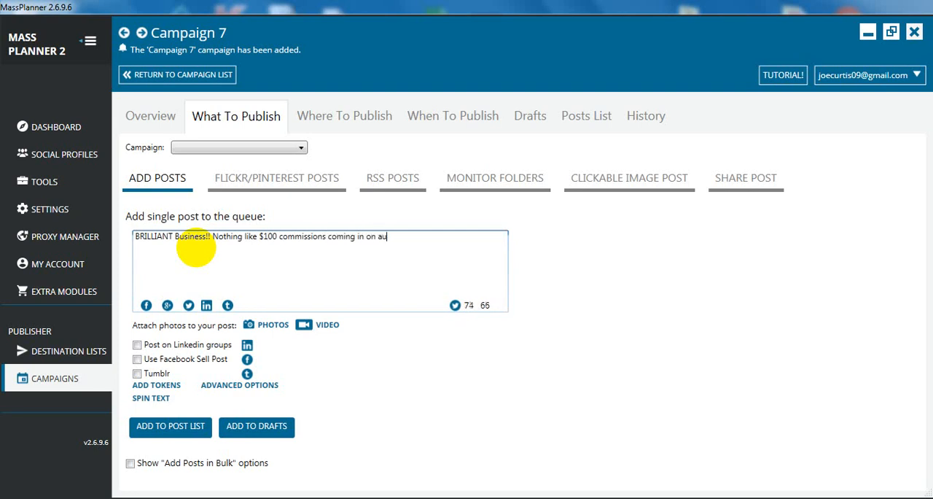
pyautogui.write('topilot!! S')
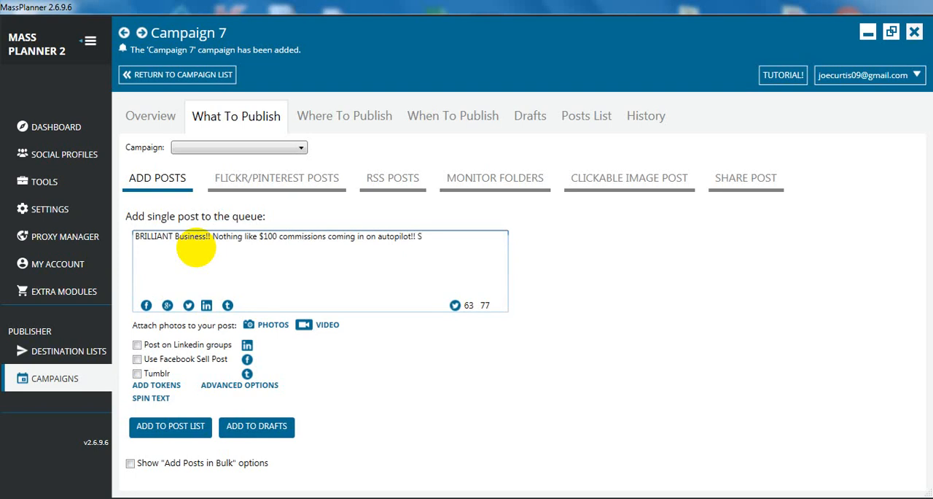
# Finish the post: straight into the bank account EVERY SINGLE Tuesday, comment 'info' to know more!
pyautogui.write('traight into')
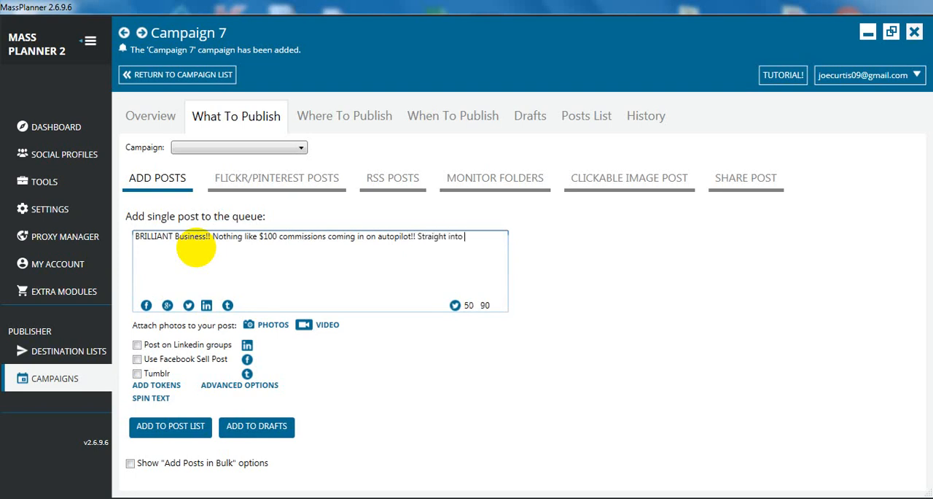
pyautogui.write('the bank account')
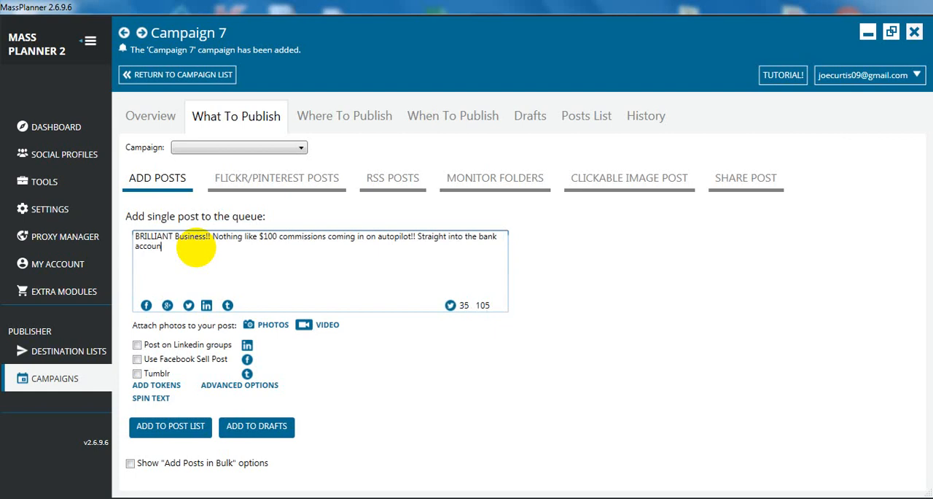
pyautogui.write('EVERY S')
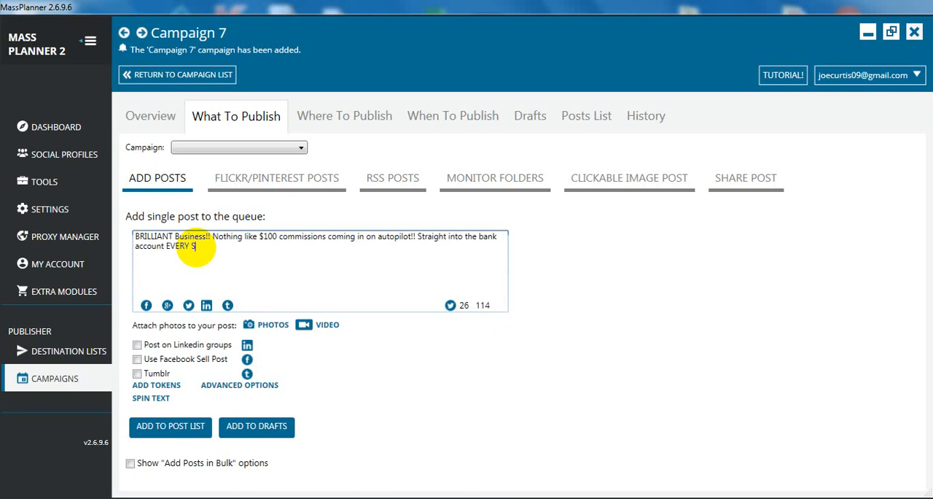
pyautogui.write('INGLE Tuesday!! C')
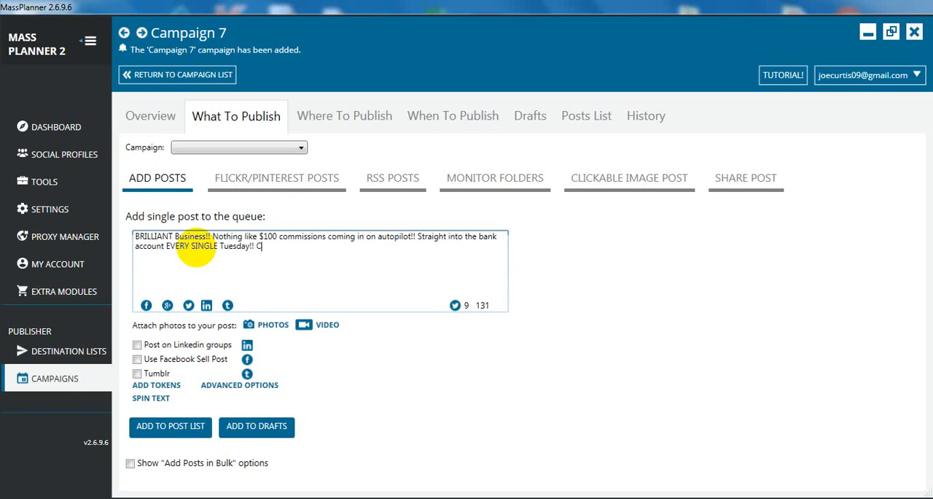
pyautogui.write("omment '")
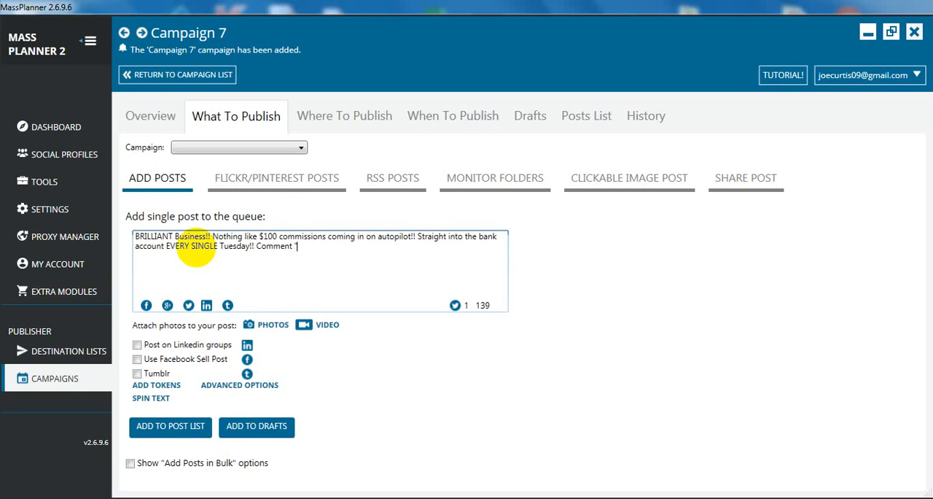
pyautogui.write('info"')
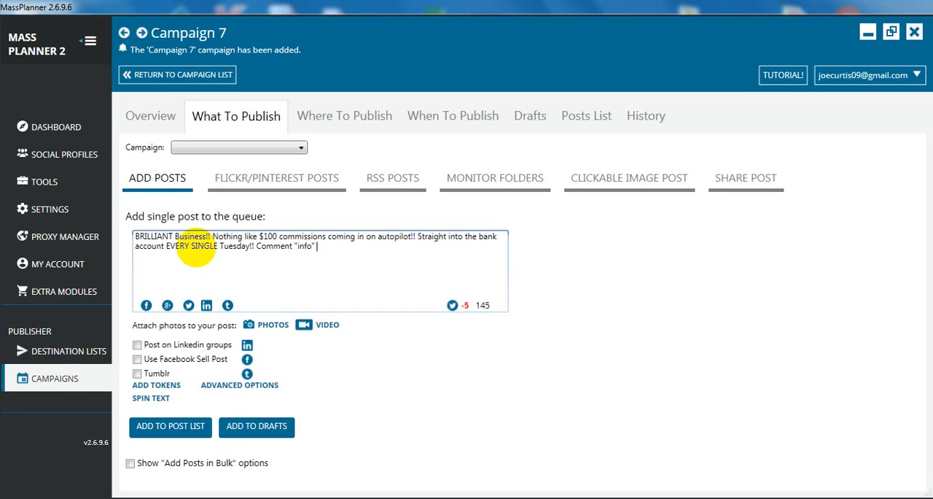
pyautogui.write('if you would like to know more')
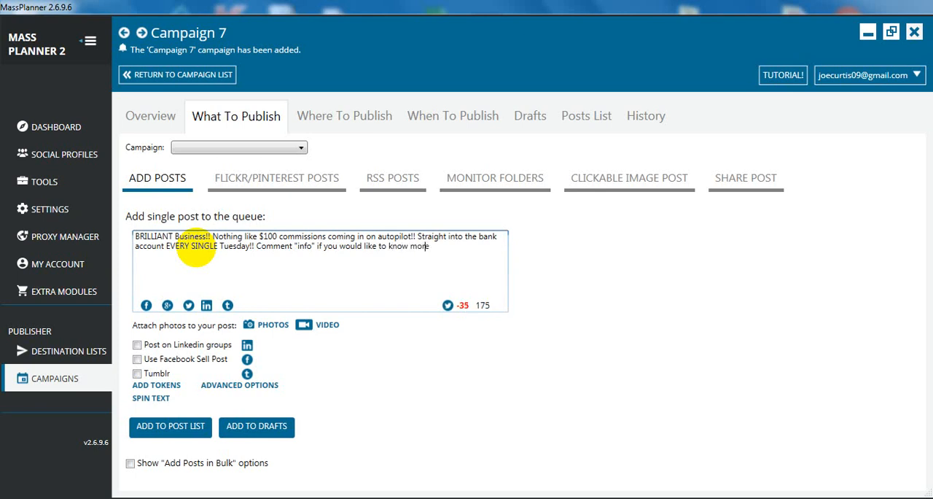
pyautogui.write('!')
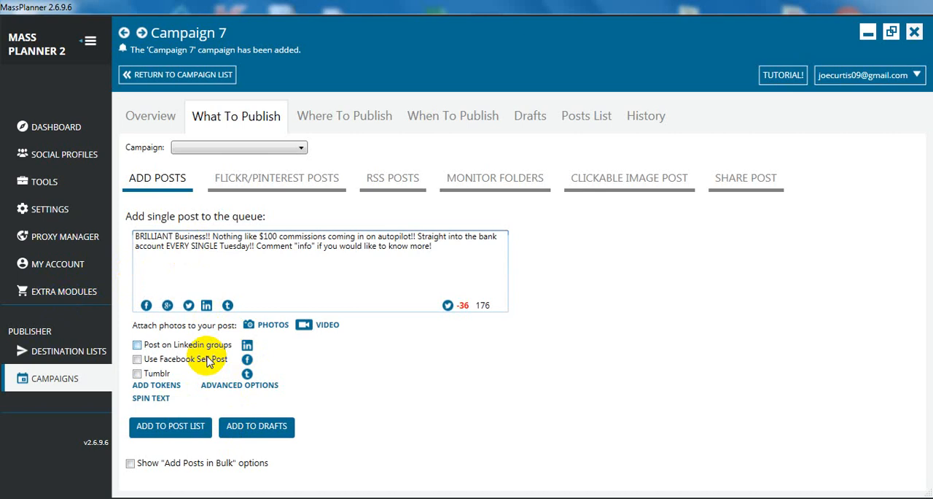
# Upload the image from PICS FOR MP and attach it to the post.
pyautogui.click(272, 323)
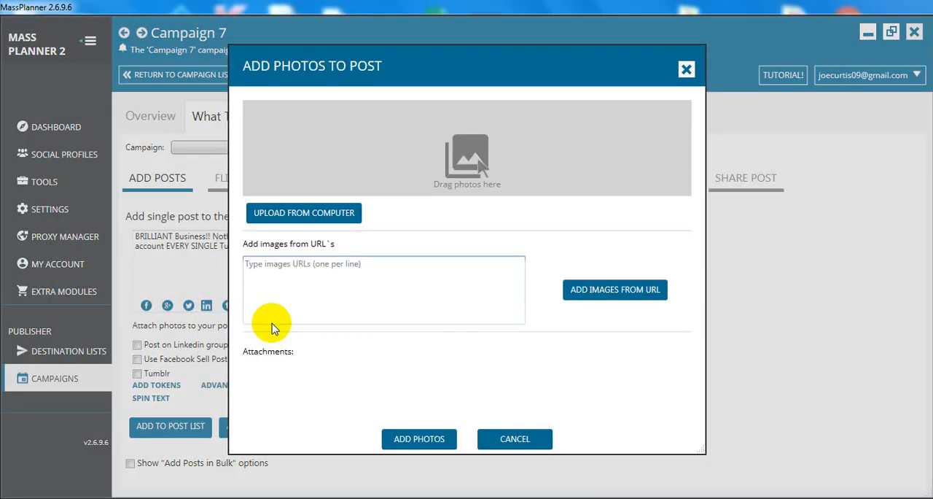
pyautogui.click(304, 213)
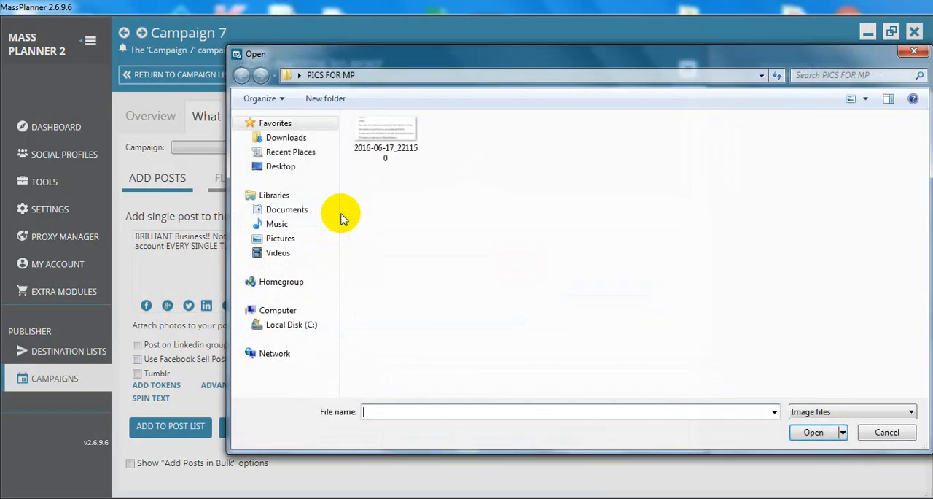
pyautogui.moveTo(434, 150)
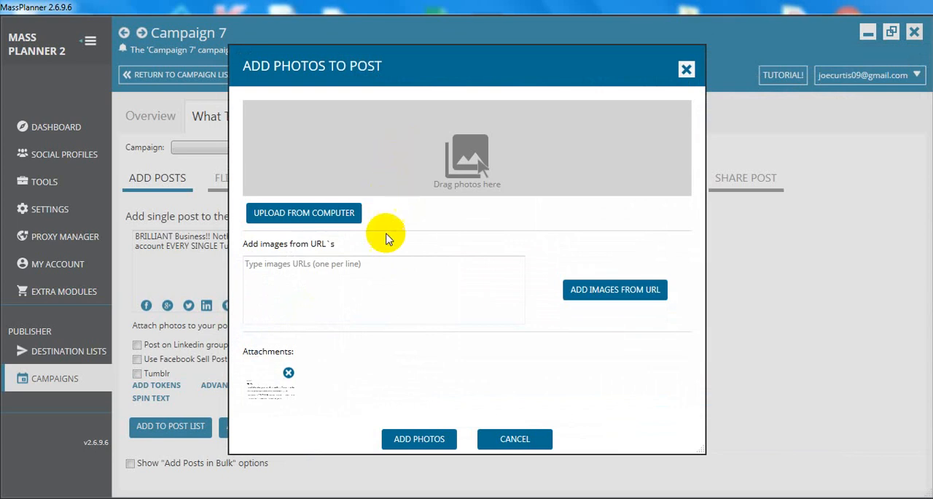
pyautogui.click(420, 437)
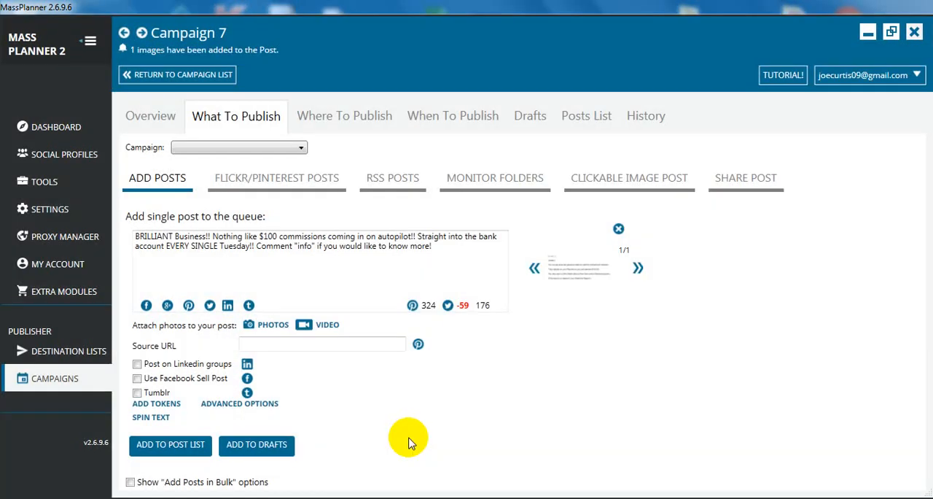
pyautogui.moveTo(291, 326)
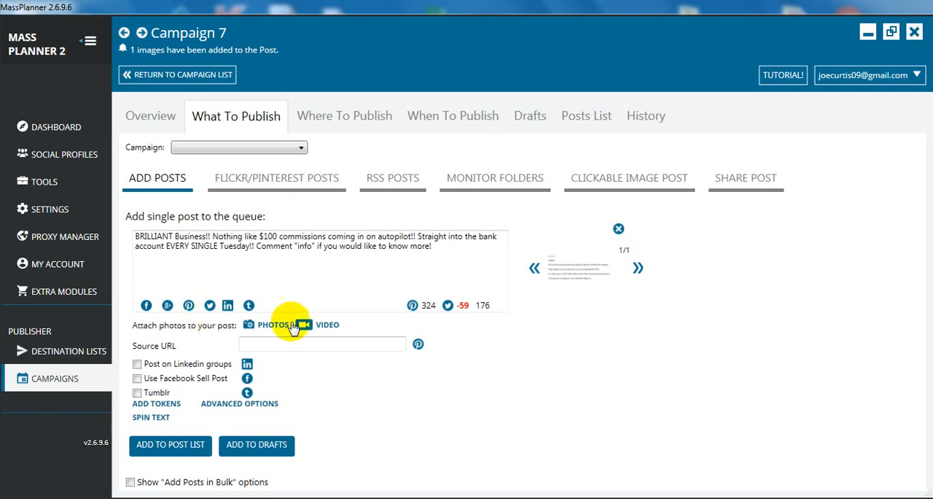
pyautogui.moveTo(598, 268)
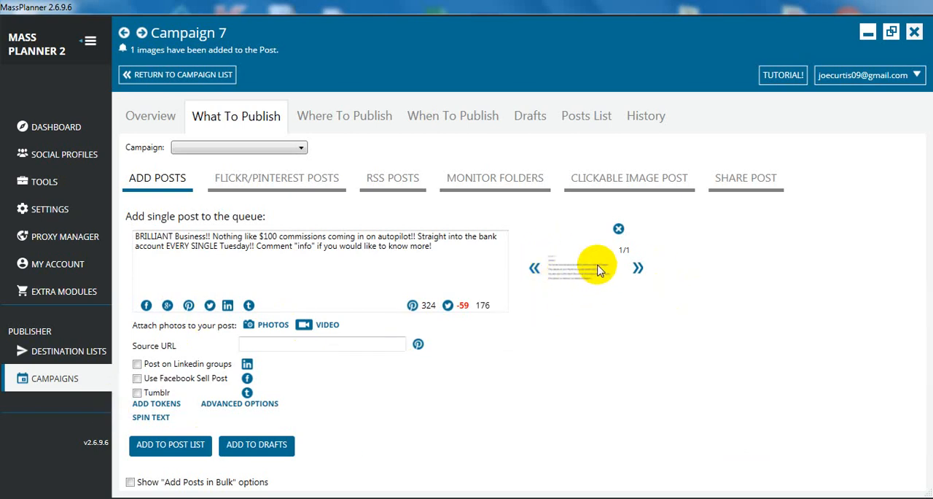
pyautogui.moveTo(470, 260)
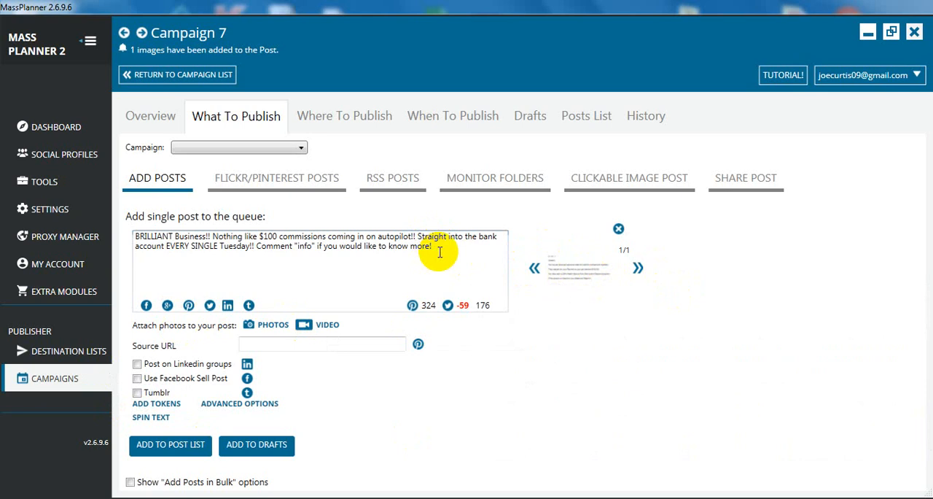
pyautogui.click(432, 245)
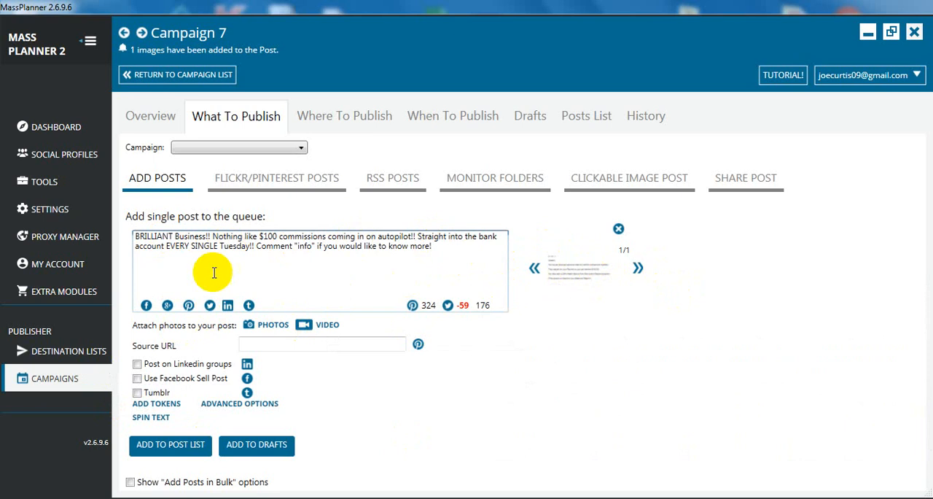
pyautogui.moveTo(350, 277)
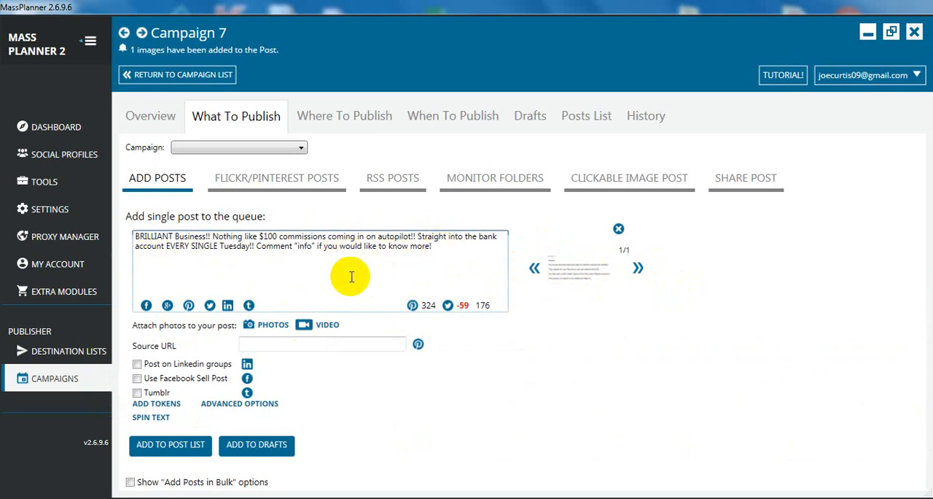
pyautogui.moveTo(292, 310)
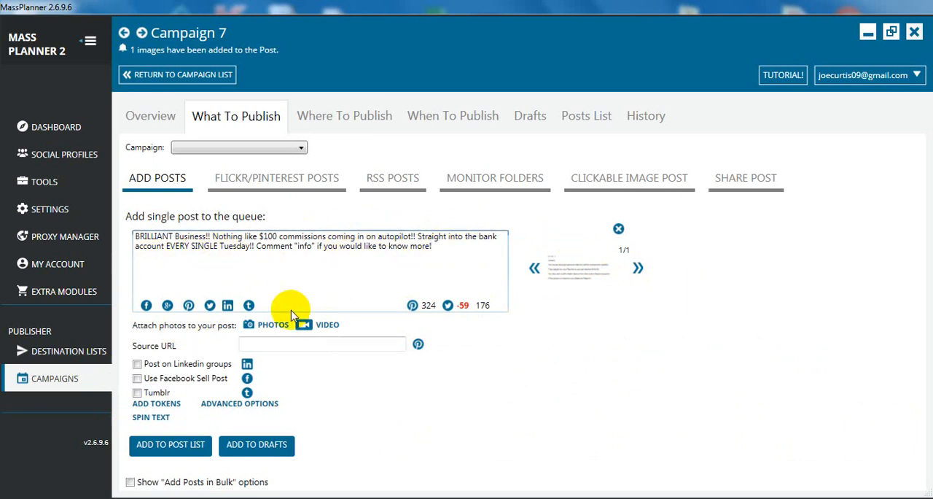
pyautogui.moveTo(547, 234)
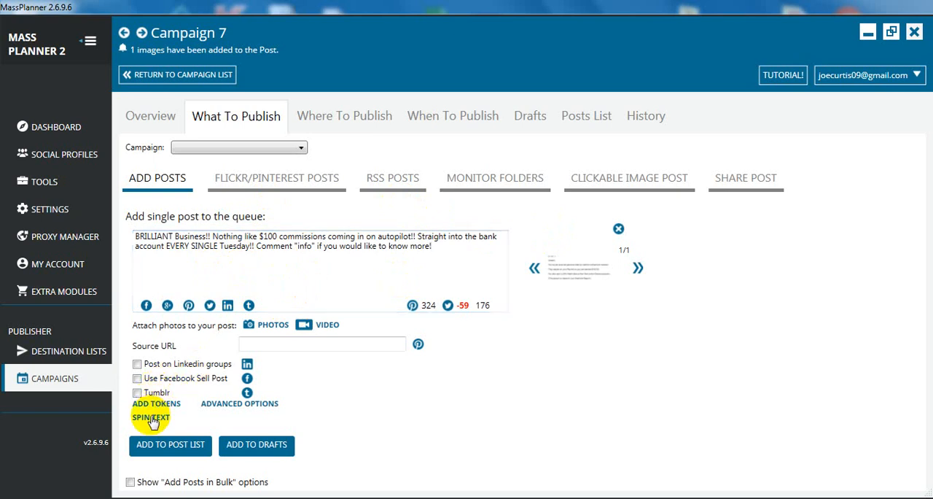
# Launch the assisted spin editor on the post text, starting at BRILLIANT.
pyautogui.click(152, 418)
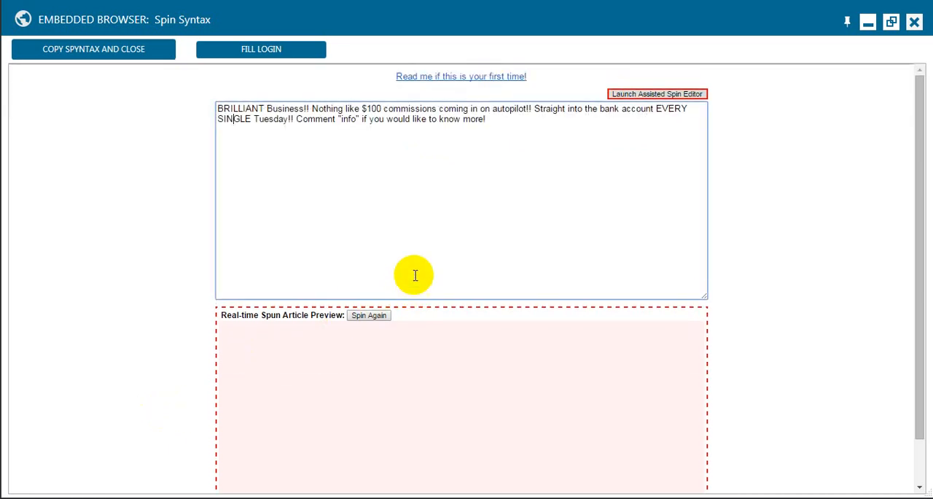
pyautogui.click(656, 93)
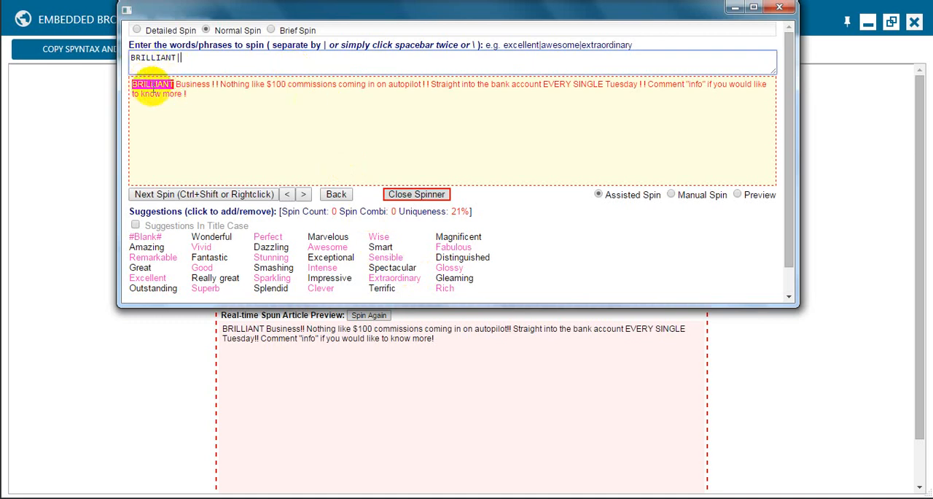
# Enter |TERRIFIC|EXCELLENT|AMAZING|AWESOME|FANTASTIC as alternatives for BRILLIANT.
pyautogui.click(6, 495)
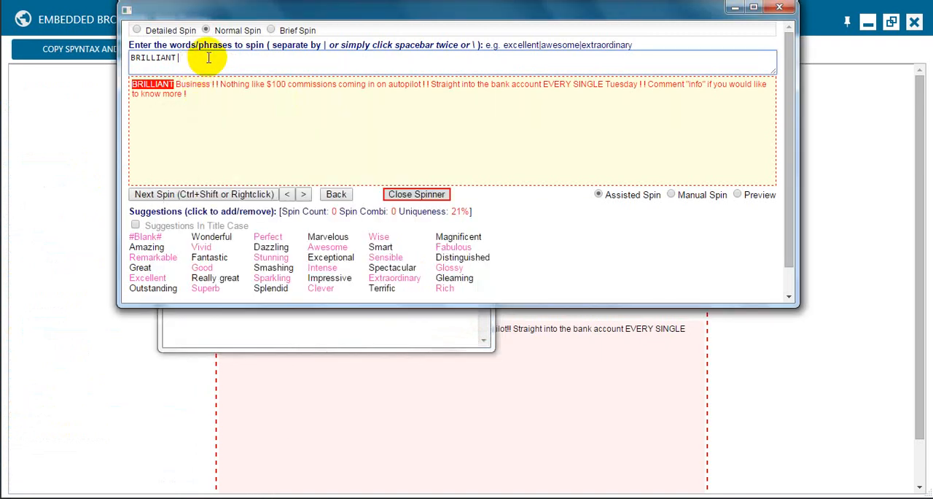
pyautogui.write('TERRIFIC|EX')
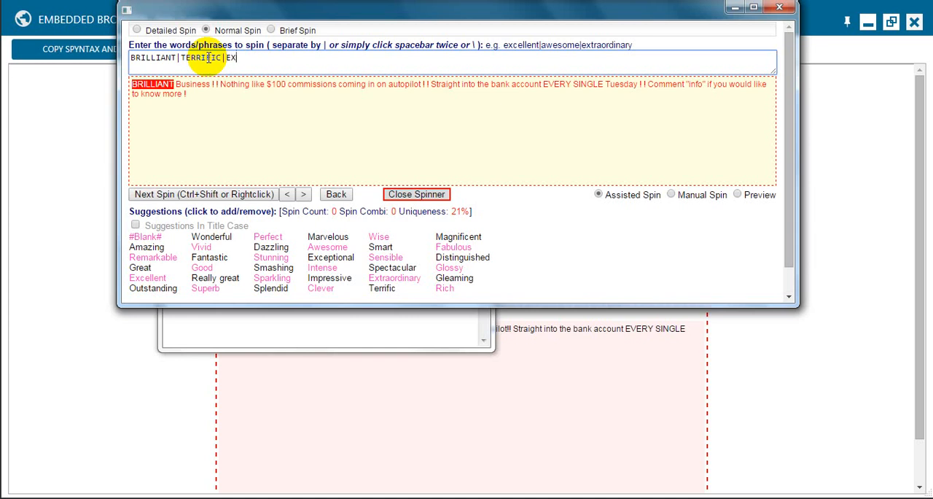
pyautogui.write('CELLENT|AMAZING')
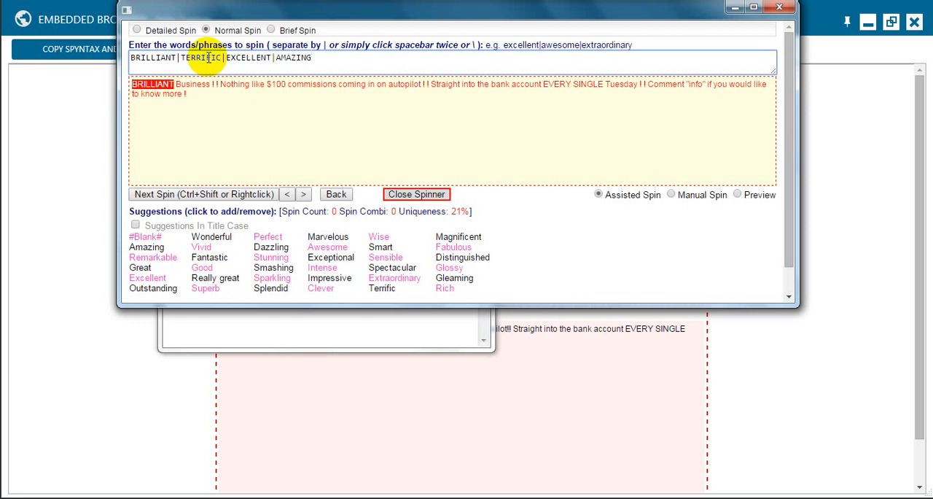
pyautogui.write('|AWESOME')
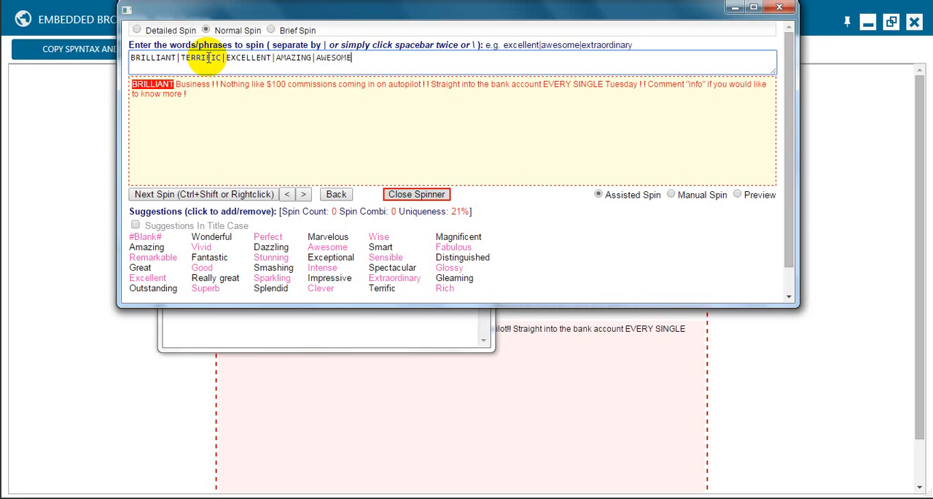
pyautogui.write('|FANTA')
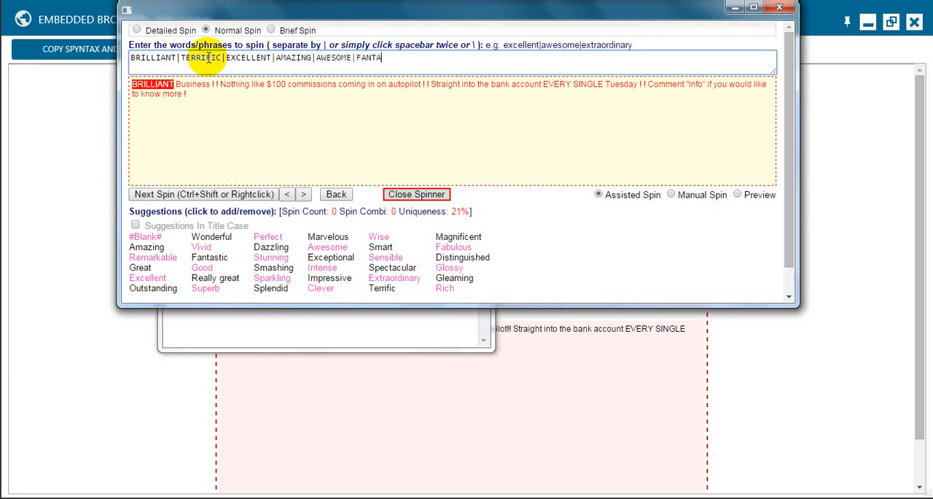
pyautogui.write('STIC')
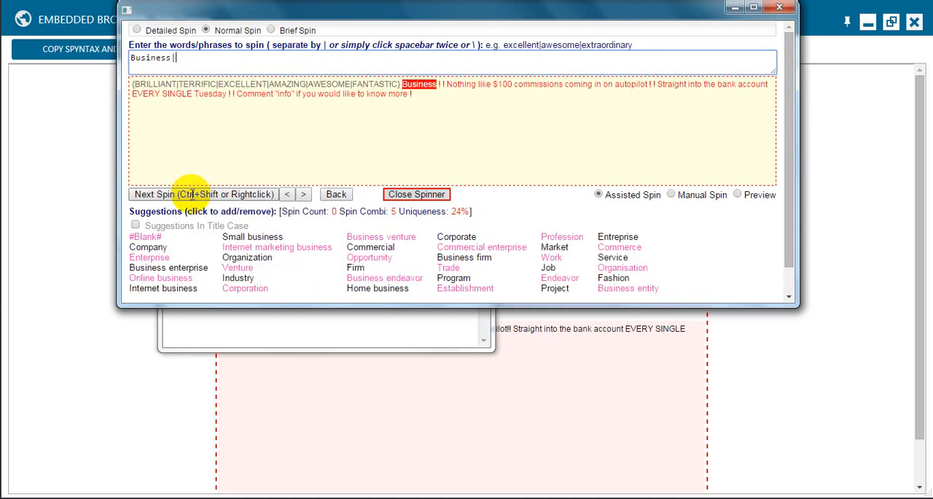
pyautogui.moveTo(401, 175)
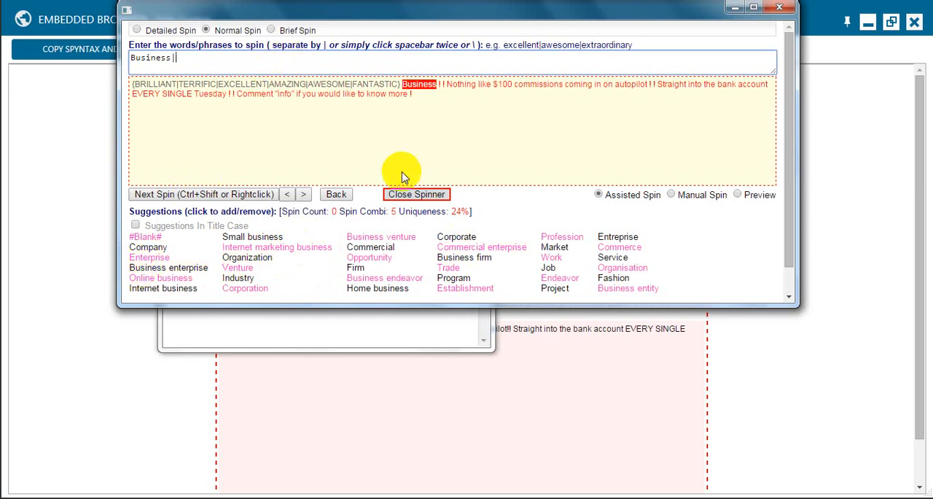
pyautogui.moveTo(182, 197)
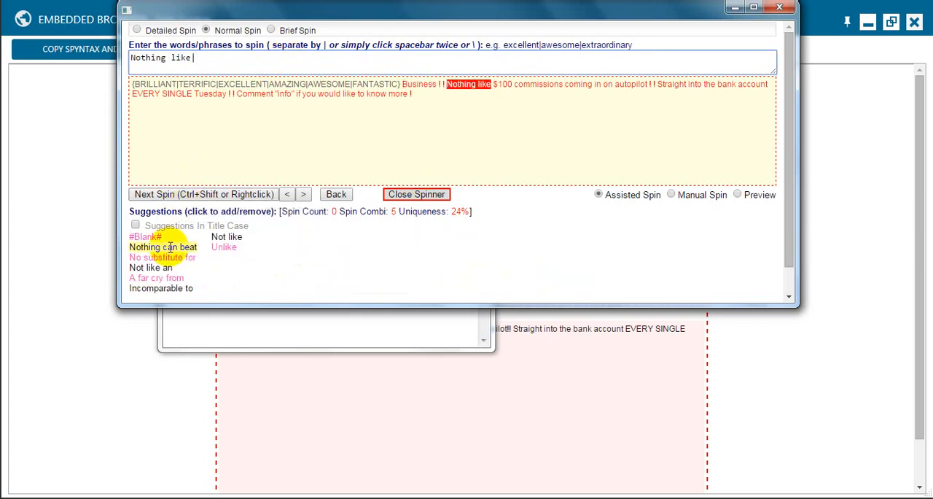
# Spin 'Nothing like' with 'Nothing can beat|Nothing compares to' and 'Straight into' with 'Direct into'.
pyautogui.click(163, 246)
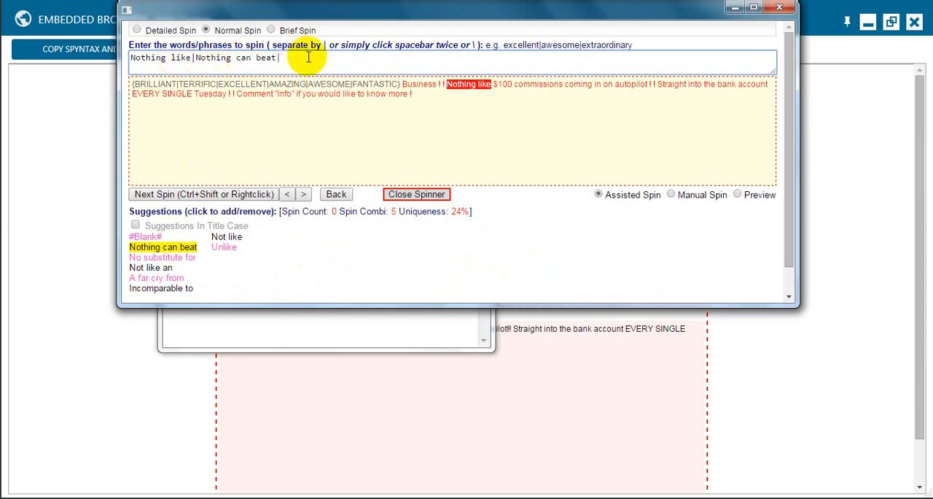
pyautogui.write('No')
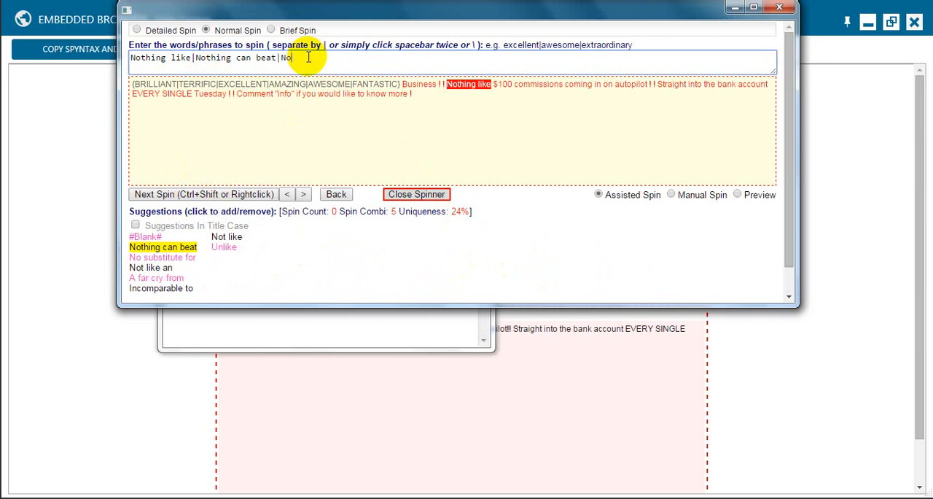
pyautogui.write('thing compares to')
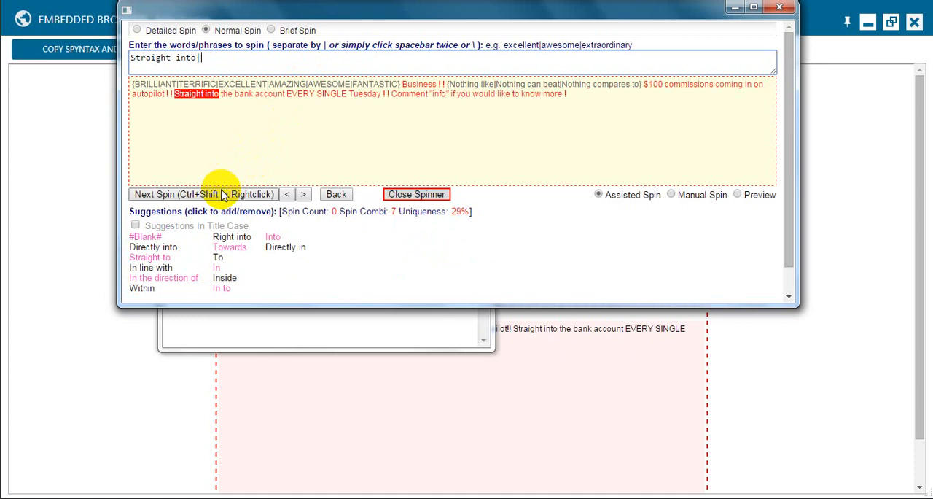
pyautogui.write('|D')
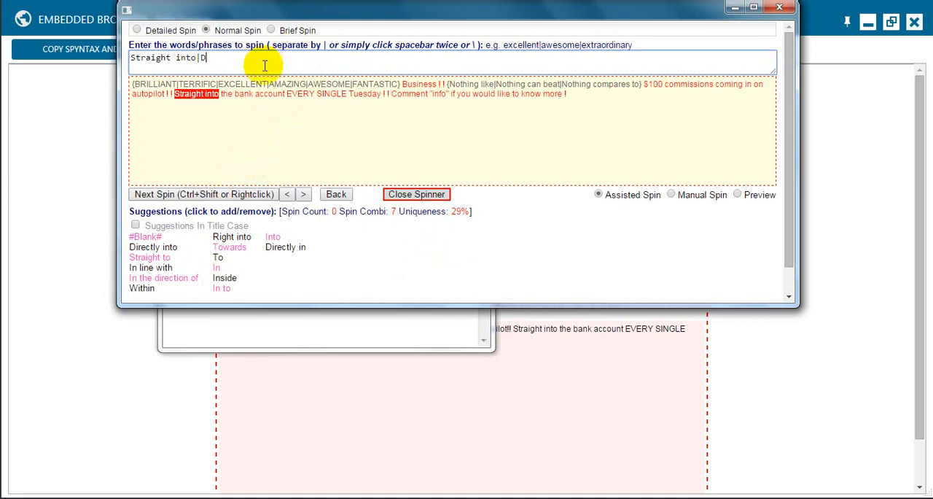
pyautogui.write('irect into')
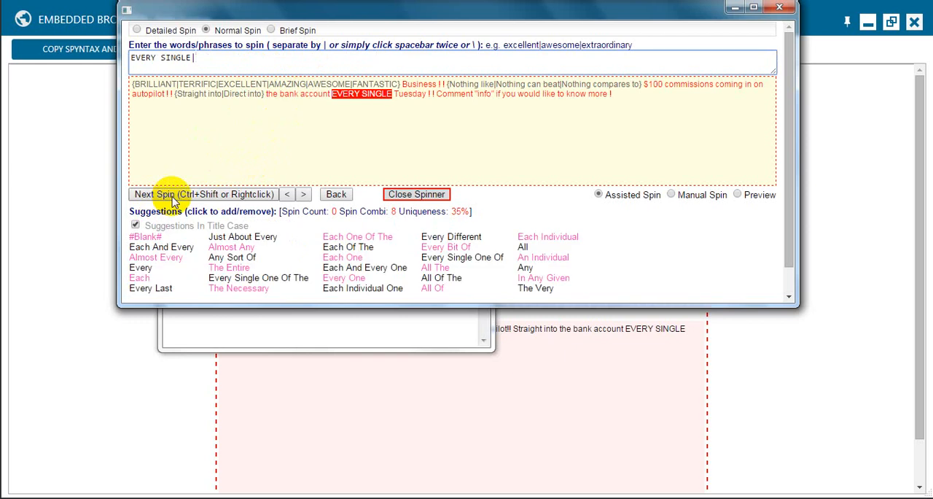
pyautogui.moveTo(188, 172)
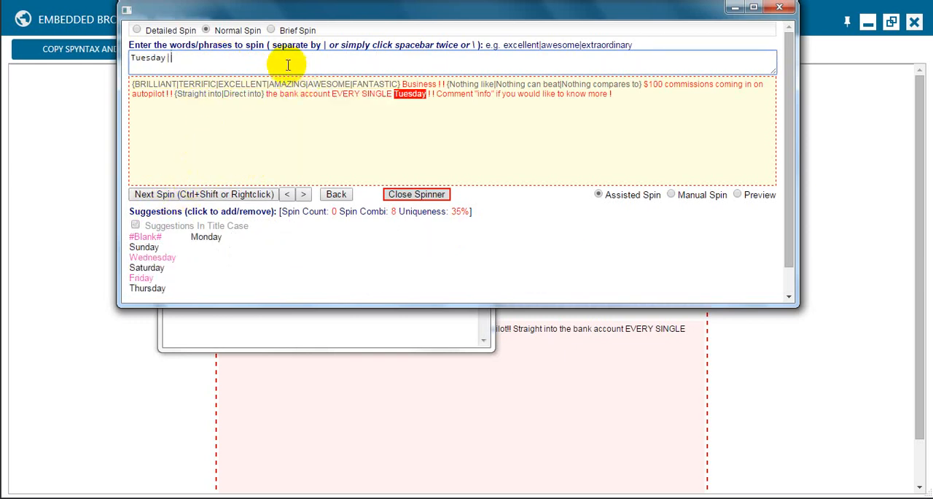
# Spin Tuesday with Week and move on to the phrase 'if you would like'.
pyautogui.write('Week')
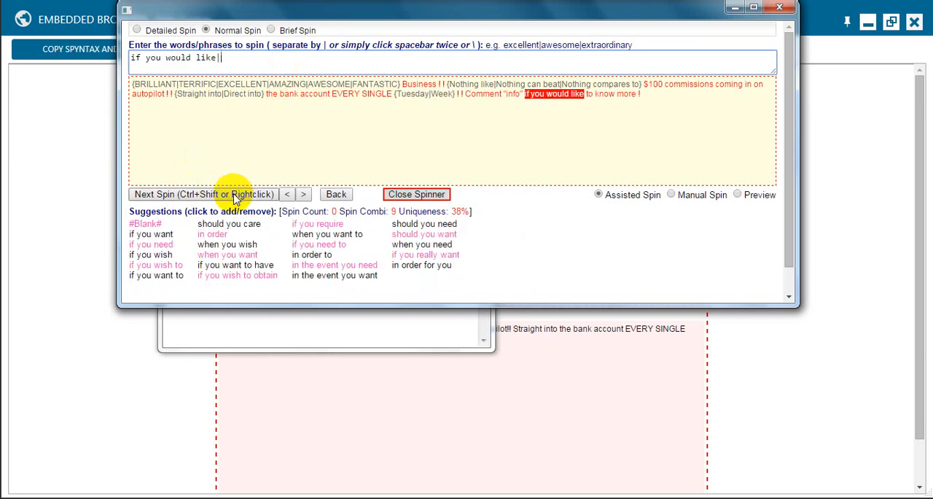
pyautogui.click(150, 254)
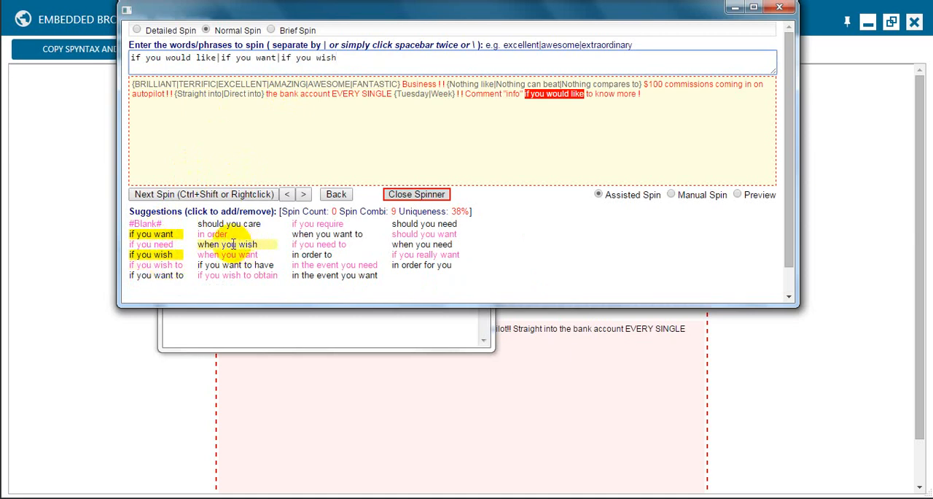
pyautogui.moveTo(210, 182)
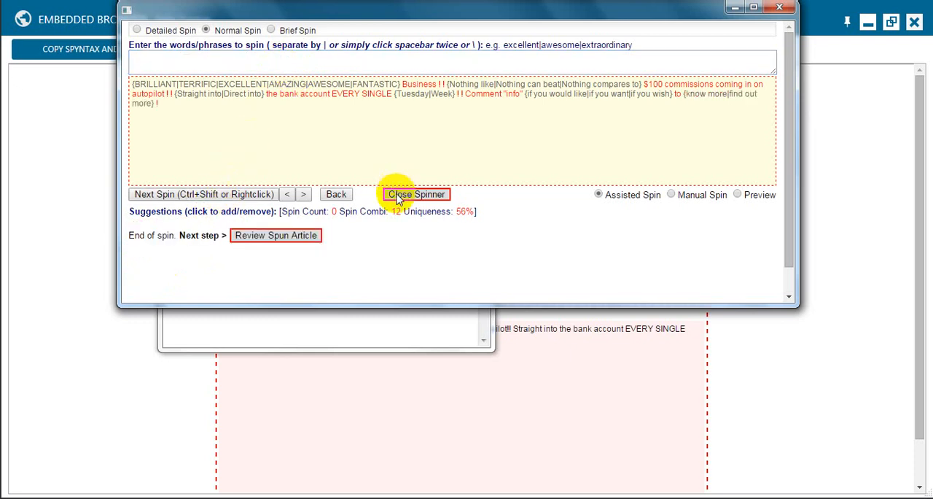
# Finish the 'know more|find out more' spin and close the empty Untitled Notepad note.
pyautogui.click(417, 194)
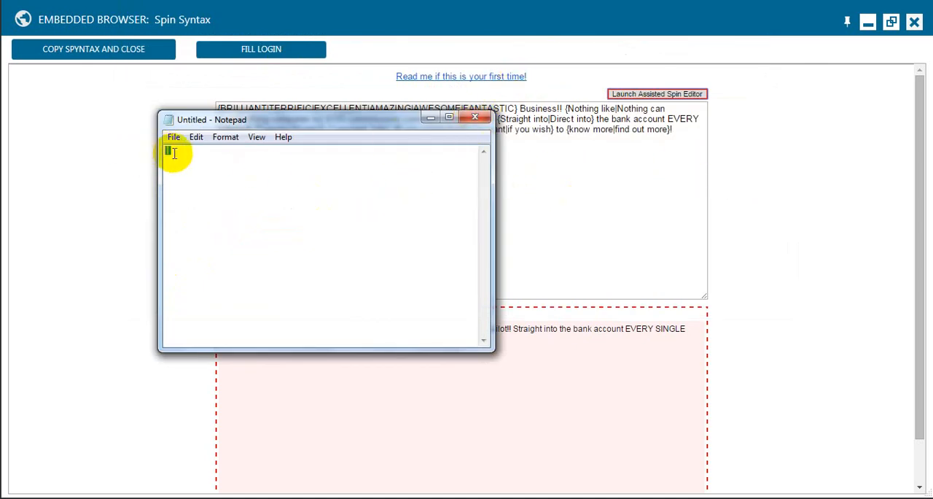
pyautogui.moveTo(331, 154)
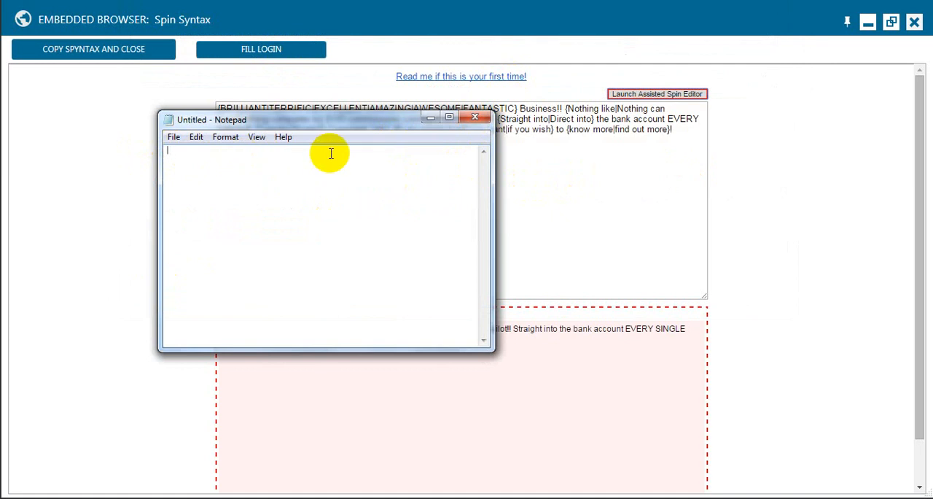
pyautogui.click(475, 117)
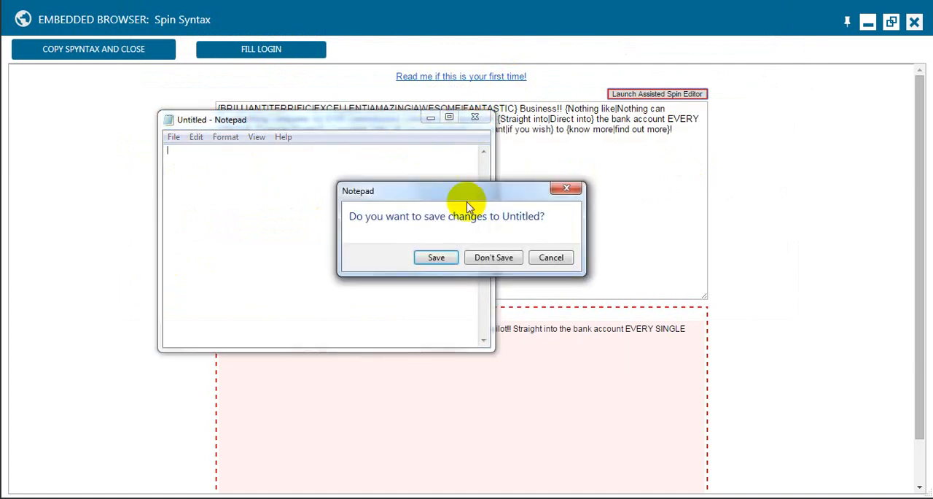
# Discard the Notepad note unsaved and copy the spintax into Campaign 7's post message.
pyautogui.click(493, 257)
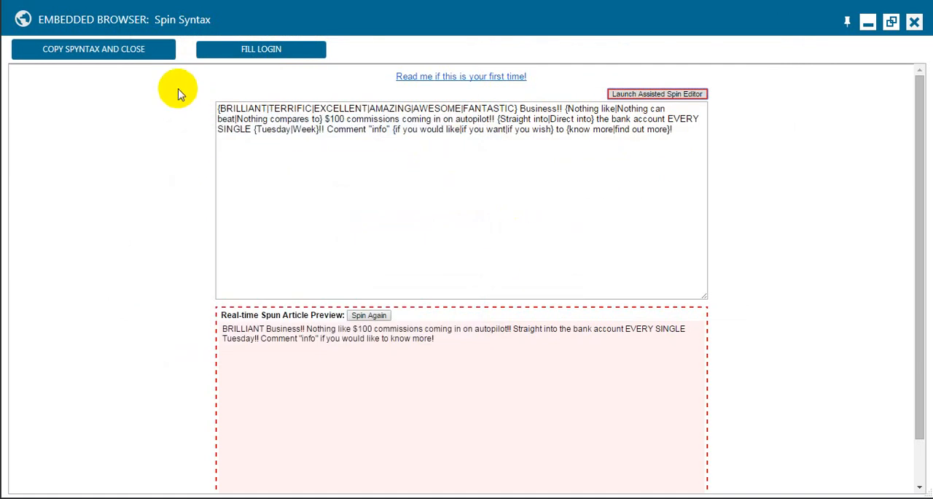
pyautogui.moveTo(114, 50)
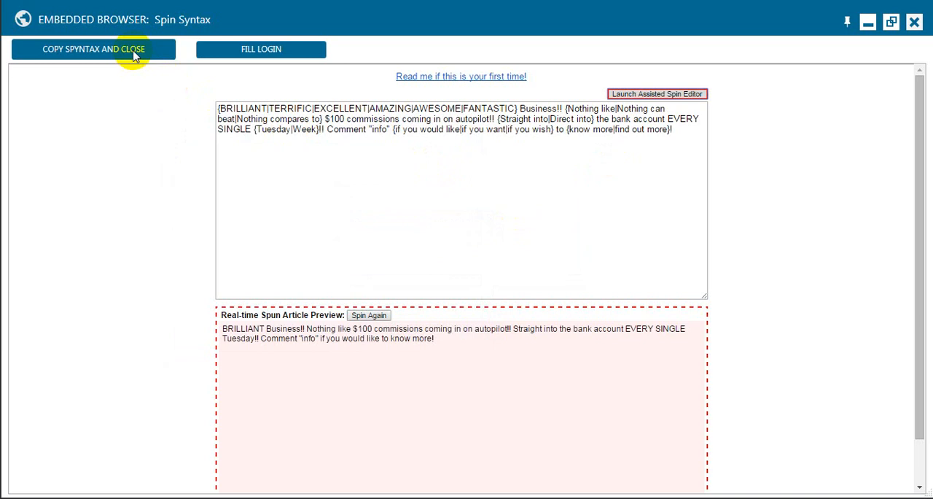
pyautogui.click(93, 50)
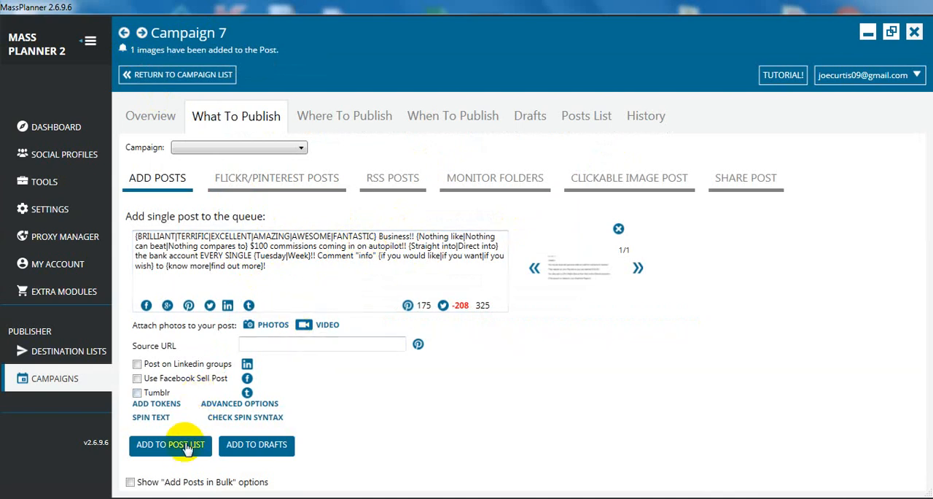
# Add the spun post to Campaign 7's post list and select the Make Money Online groups list.
pyautogui.click(170, 445)
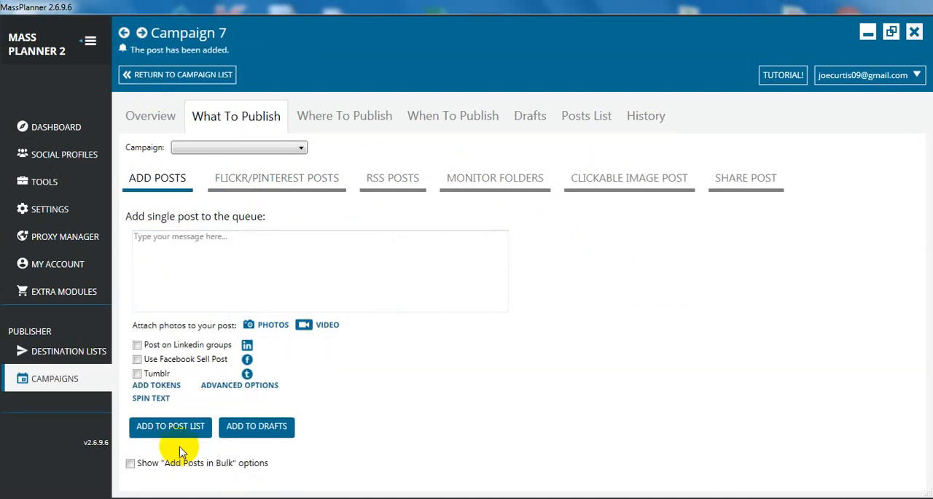
pyautogui.moveTo(331, 162)
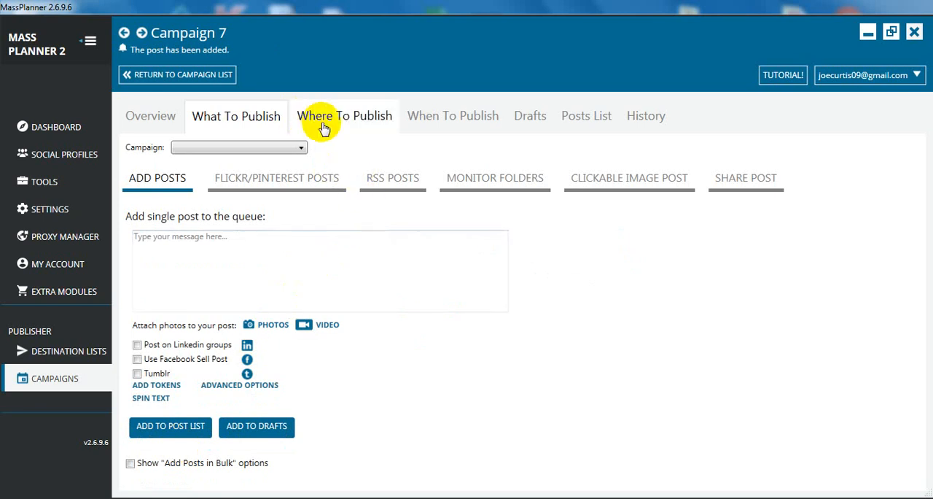
pyautogui.click(343, 115)
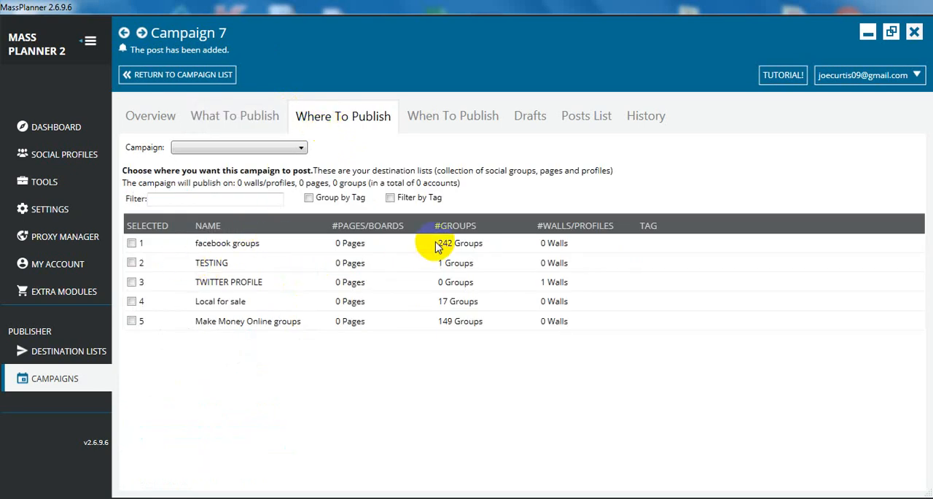
pyautogui.click(131, 321)
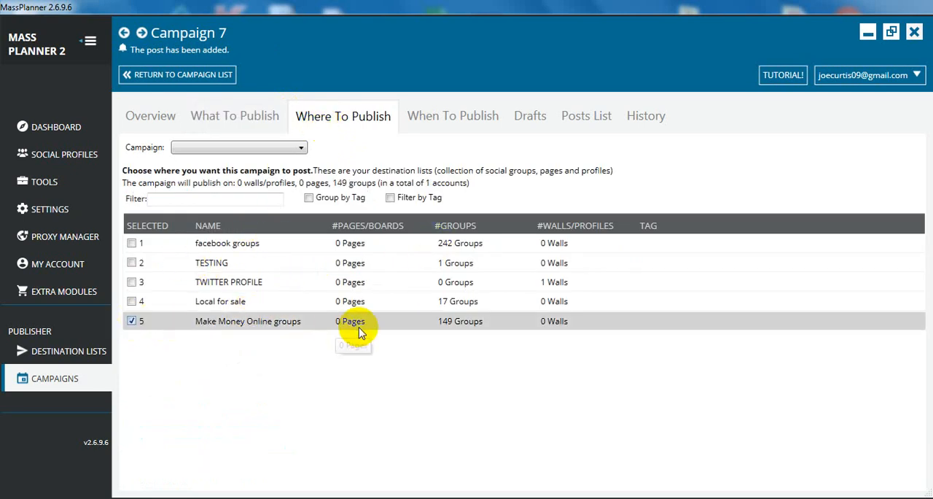
pyautogui.moveTo(449, 320)
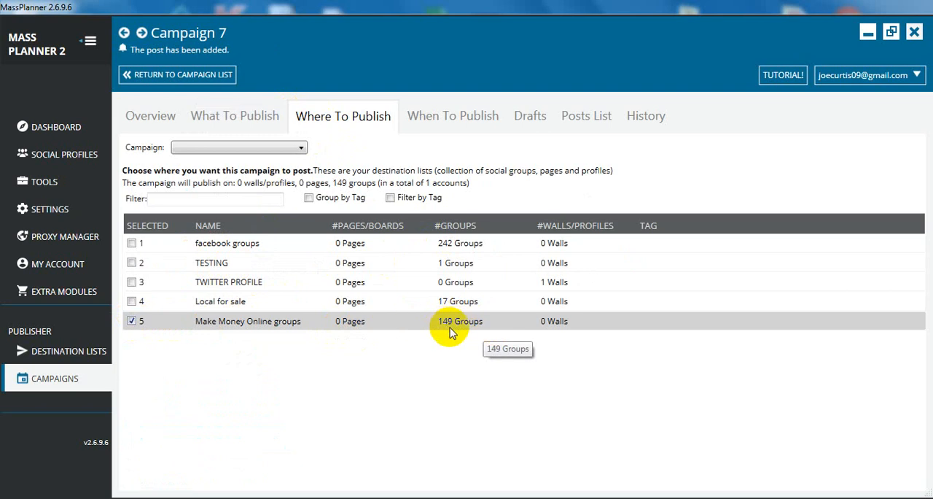
# In When To Publish, untick publishing on all destinations and set 25 random destinations.
pyautogui.click(452, 117)
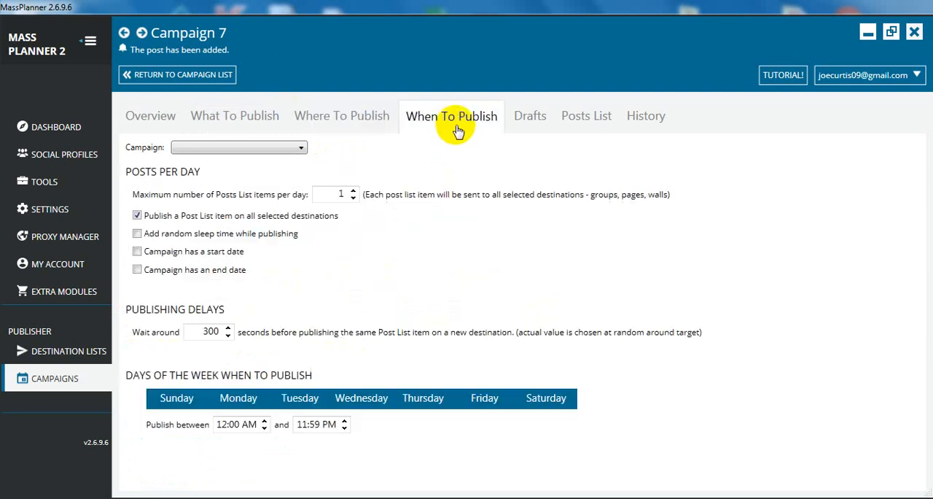
pyautogui.moveTo(266, 213)
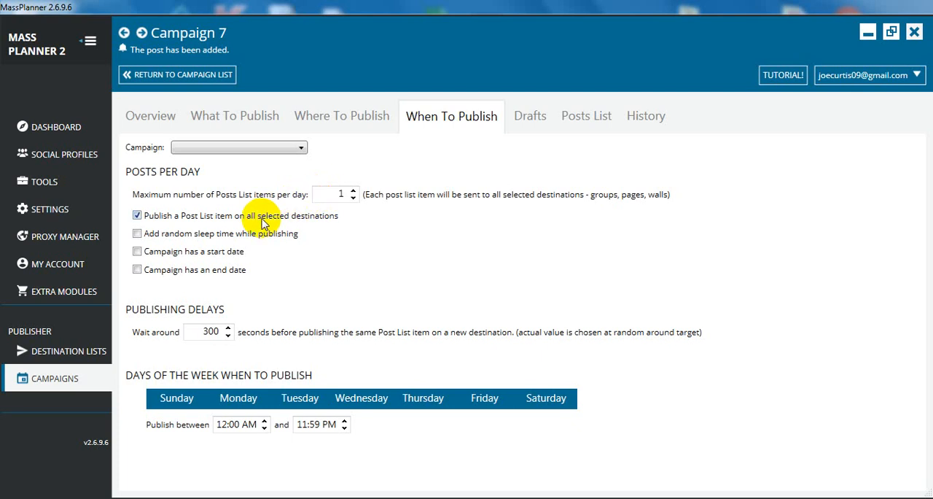
pyautogui.click(137, 216)
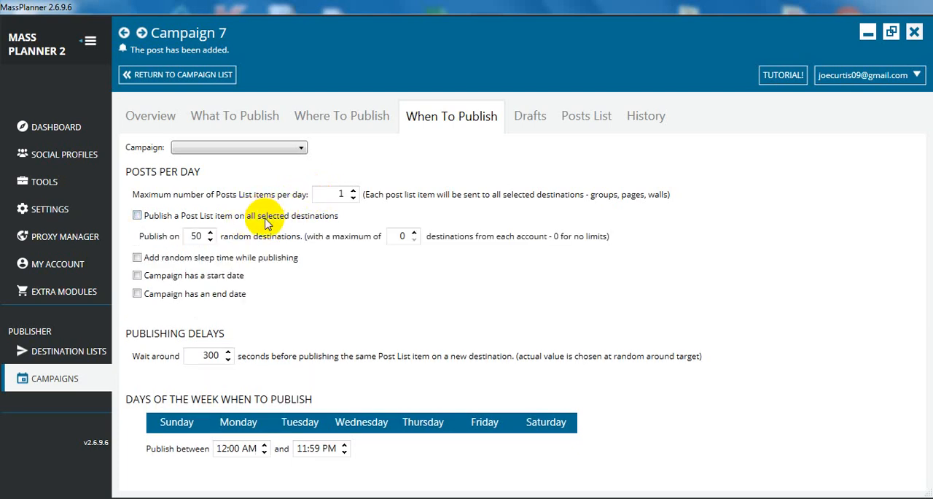
pyautogui.moveTo(326, 220)
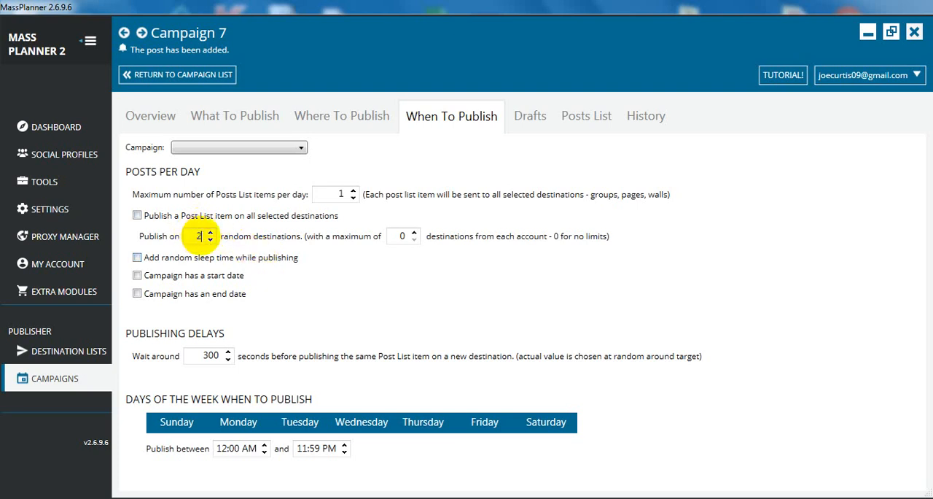
pyautogui.write('25')
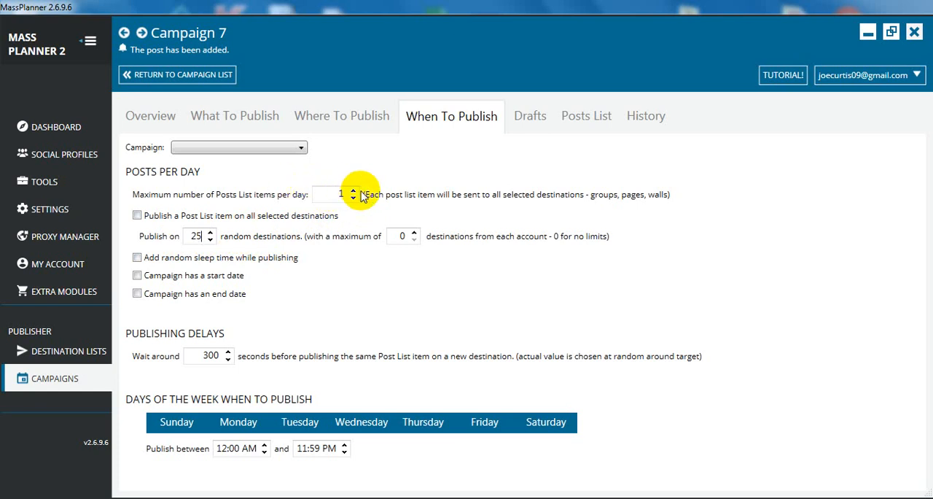
pyautogui.click(192, 237)
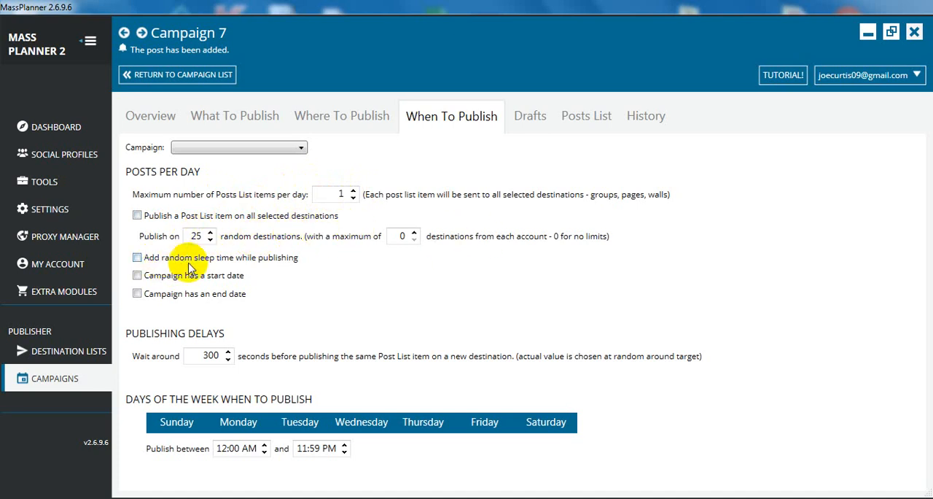
pyautogui.moveTo(210, 356)
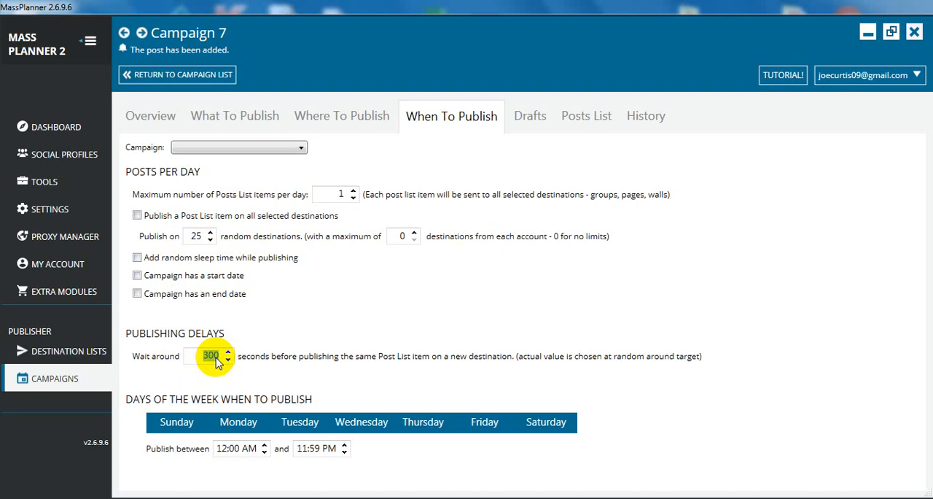
# Change the publishing delay between destinations from 300 to 480 seconds.
pyautogui.click(227, 353)
pyautogui.write('480')
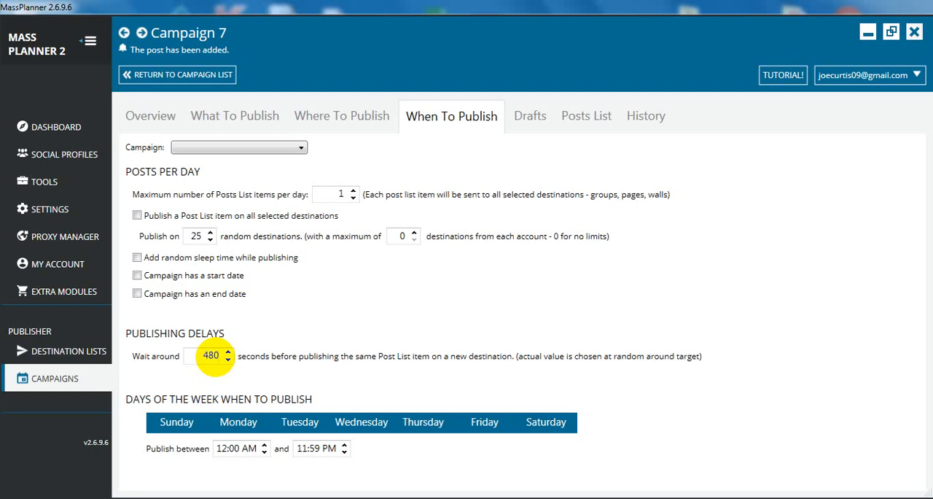
pyautogui.click(212, 356)
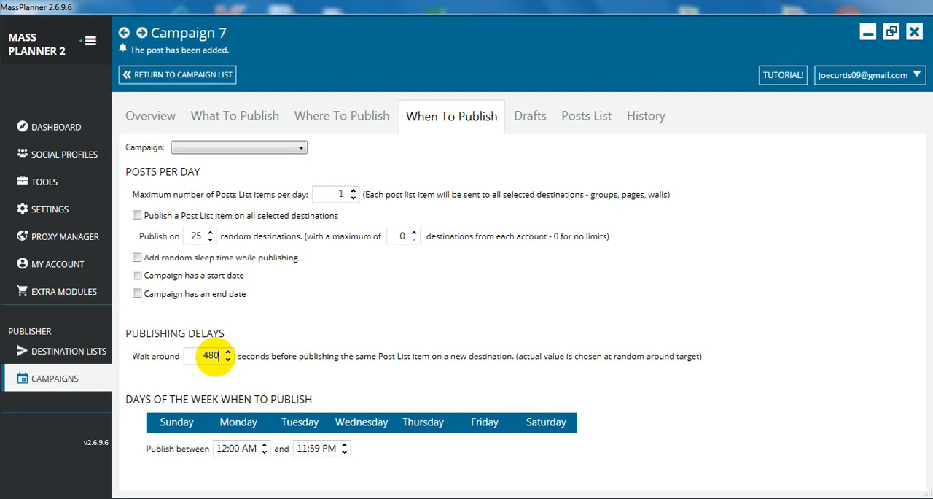
pyautogui.moveTo(212, 374)
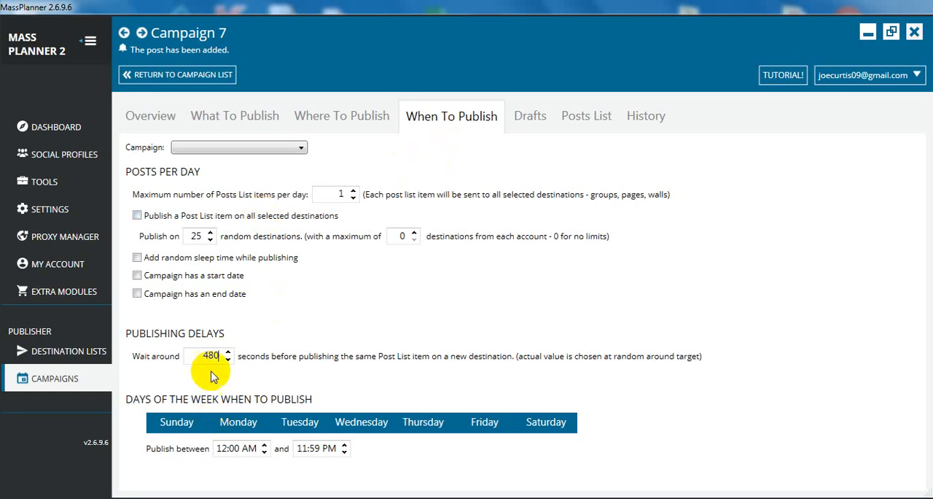
pyautogui.moveTo(487, 343)
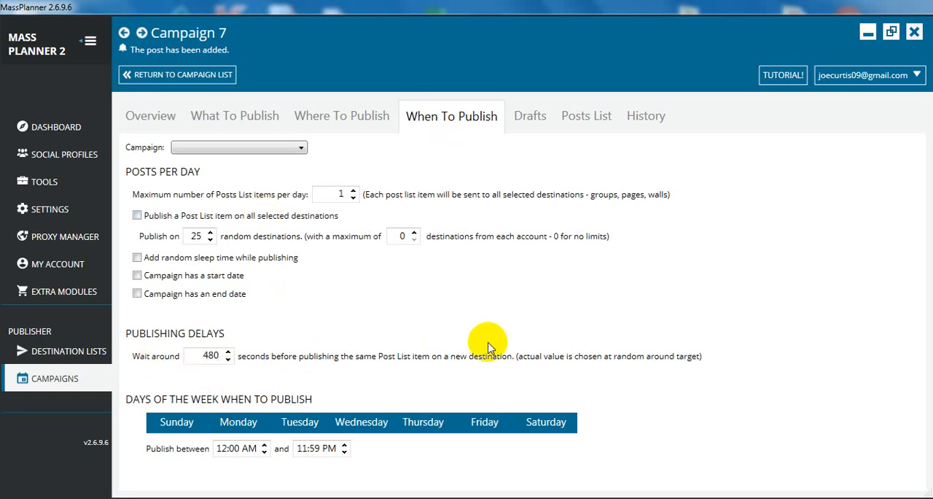
pyautogui.moveTo(591, 148)
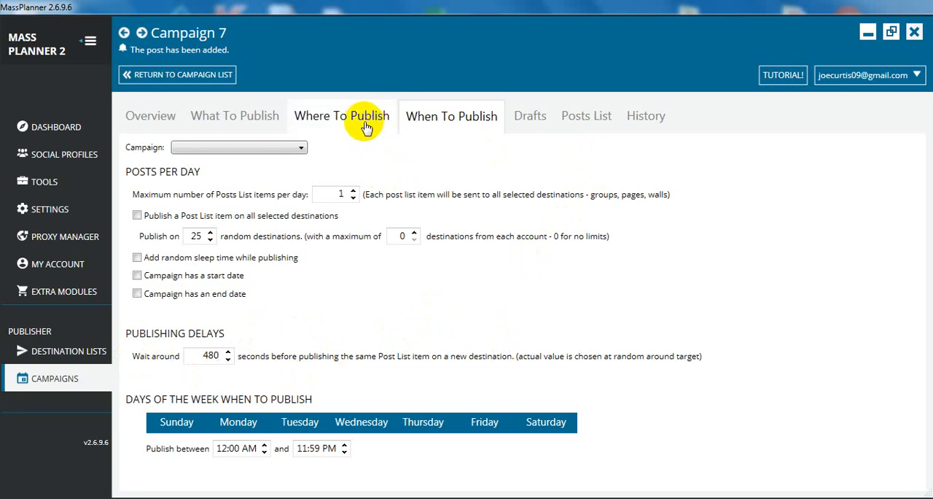
# Start Campaign 7's next post now and view its history showing 0 of 25 in progress.
pyautogui.click(586, 115)
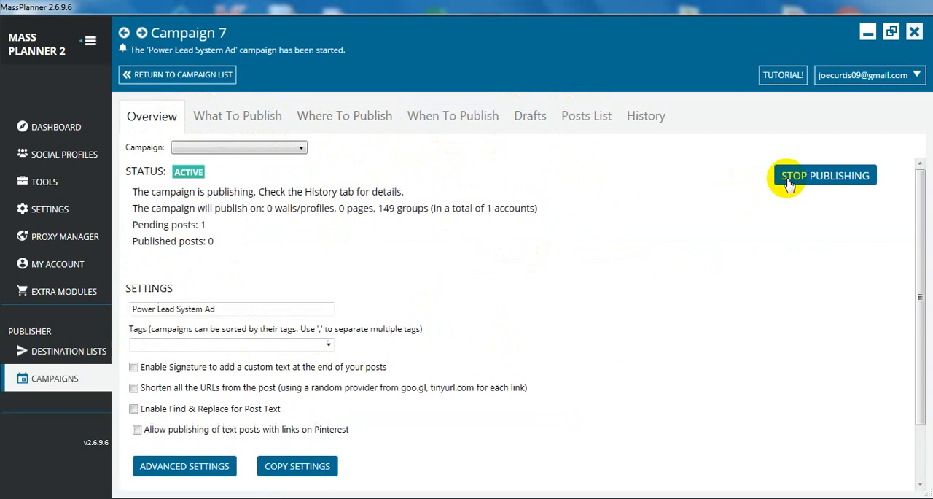
pyautogui.moveTo(503, 207)
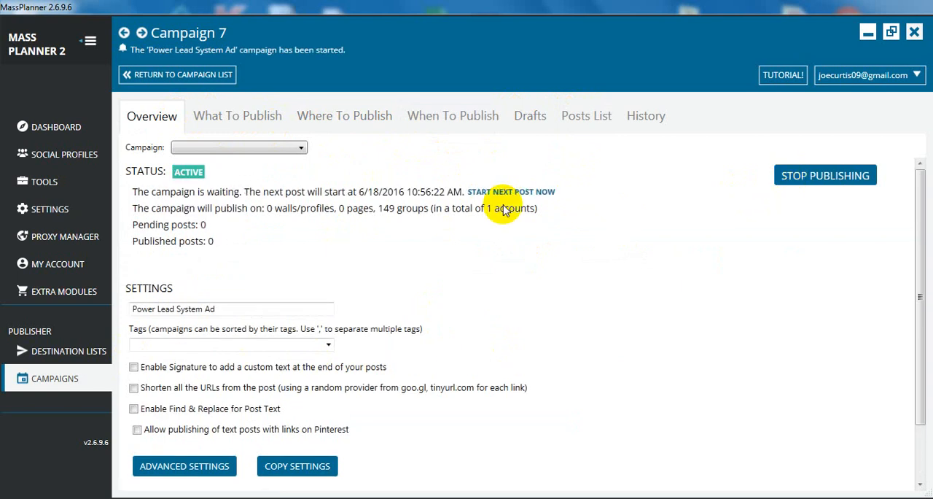
pyautogui.click(511, 191)
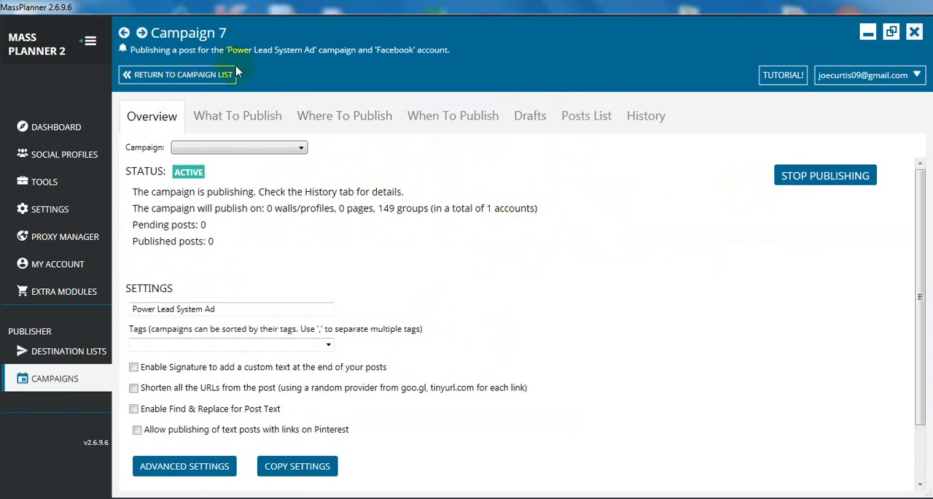
pyautogui.moveTo(411, 64)
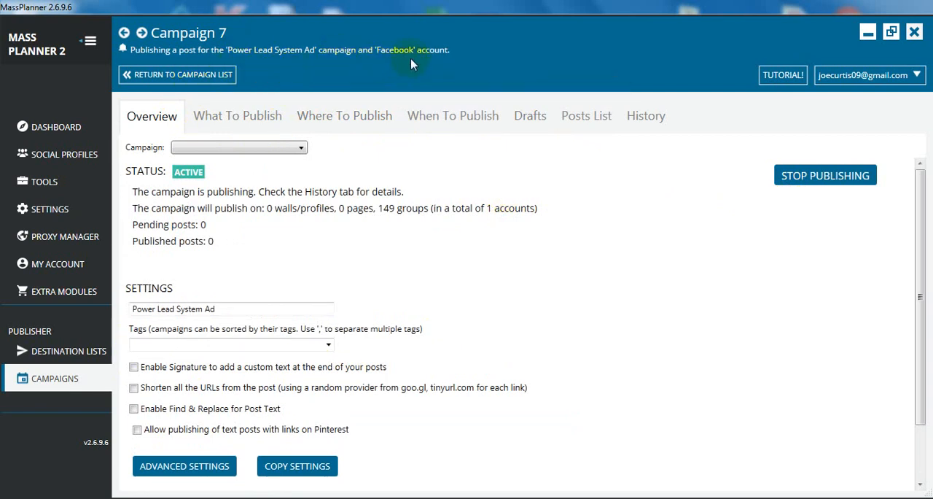
pyautogui.moveTo(438, 195)
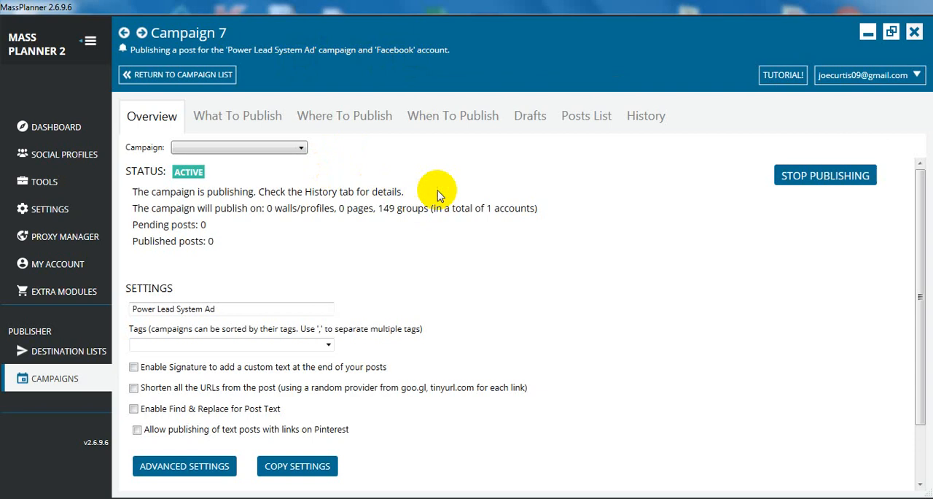
pyautogui.click(645, 115)
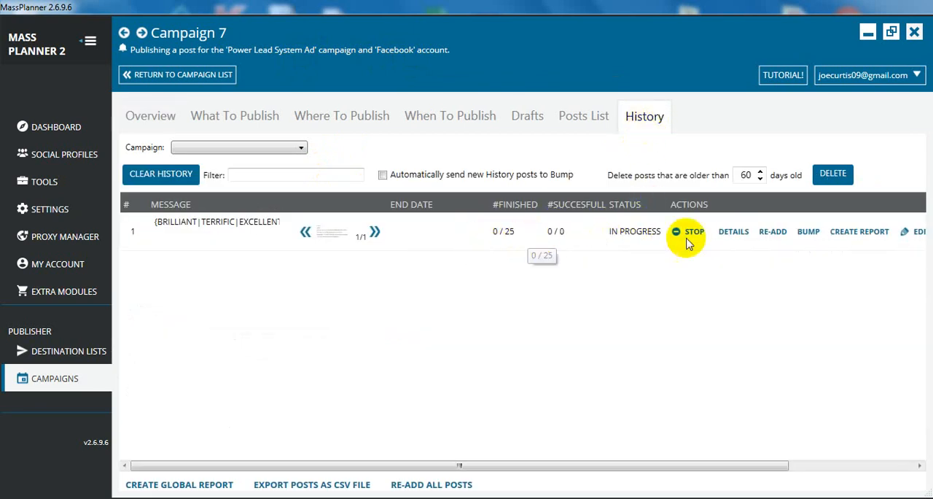
# View the post's destination details and open the first group, Make Money Online Made Easy, on Facebook.
pyautogui.click(733, 230)
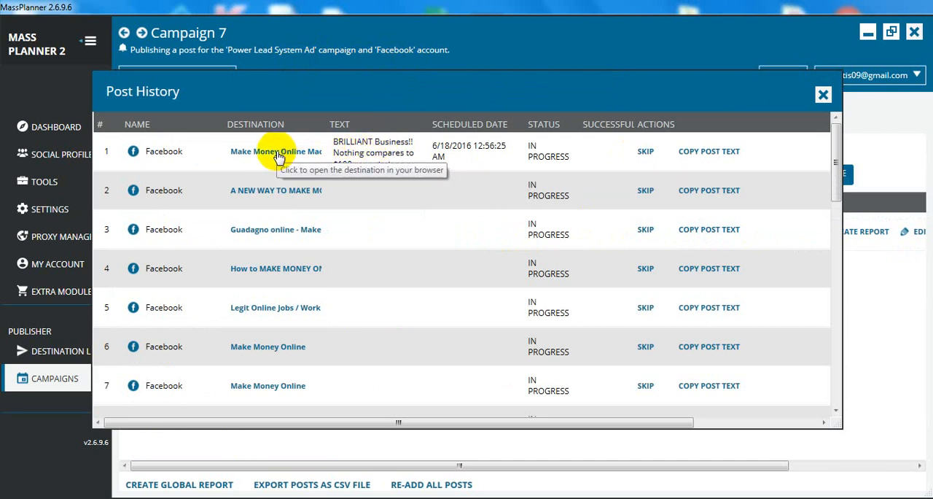
pyautogui.click(276, 151)
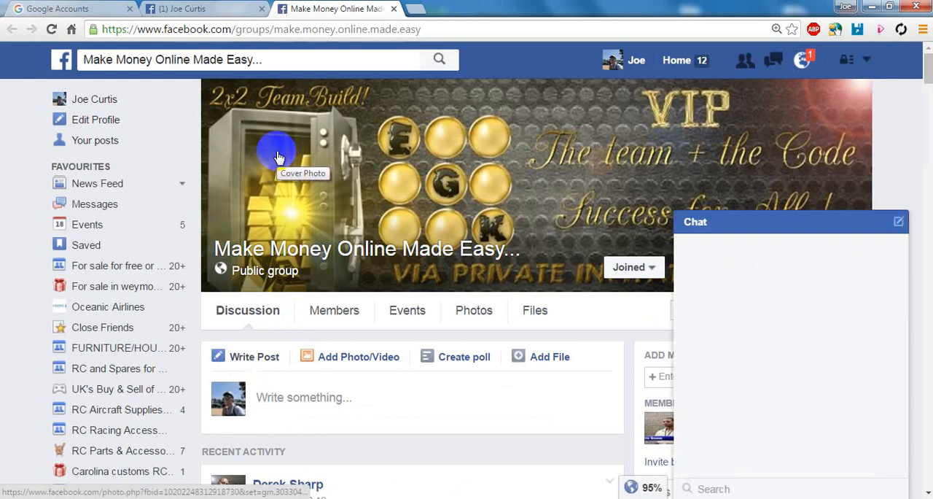
# Close the chat panel and open Joe Curtis's Activity Log from the account menu.
pyautogui.click(891, 221)
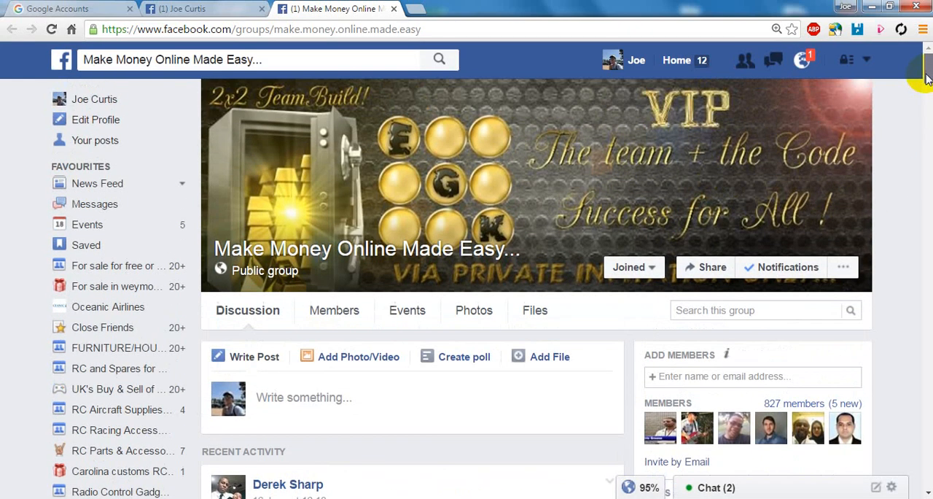
pyautogui.click(866, 59)
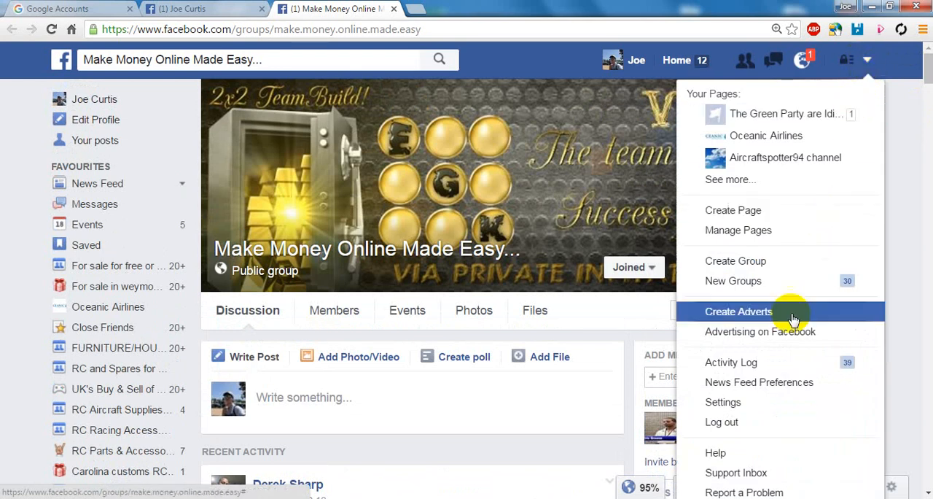
pyautogui.click(731, 362)
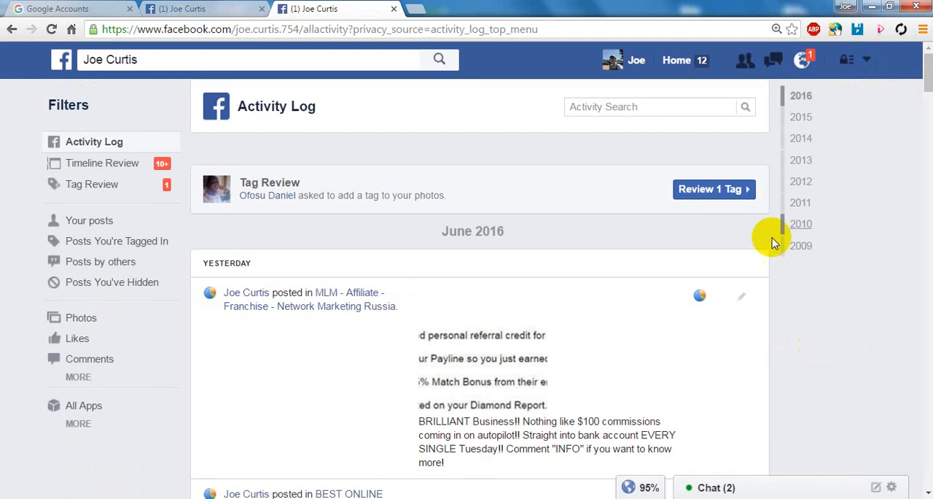
pyautogui.moveTo(511, 295)
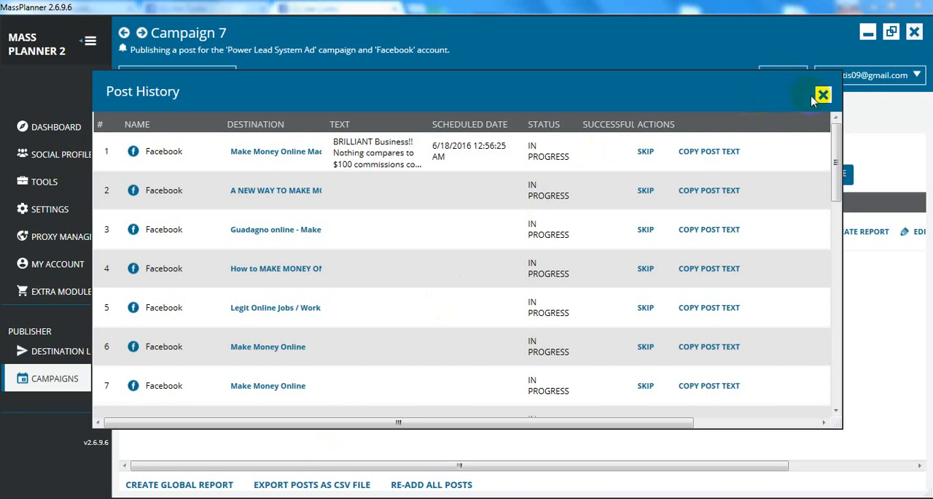
# Close Post History and return to Campaign 7's overview showing one published post.
pyautogui.click(823, 94)
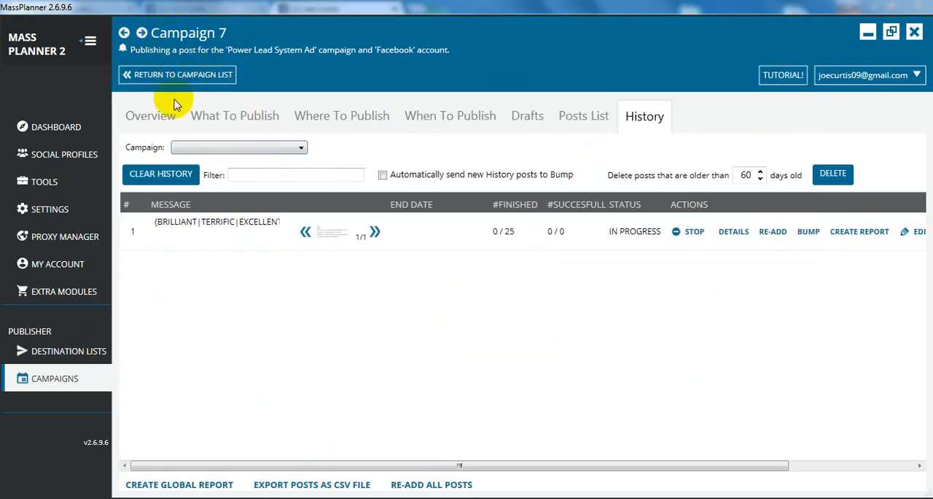
pyautogui.click(151, 116)
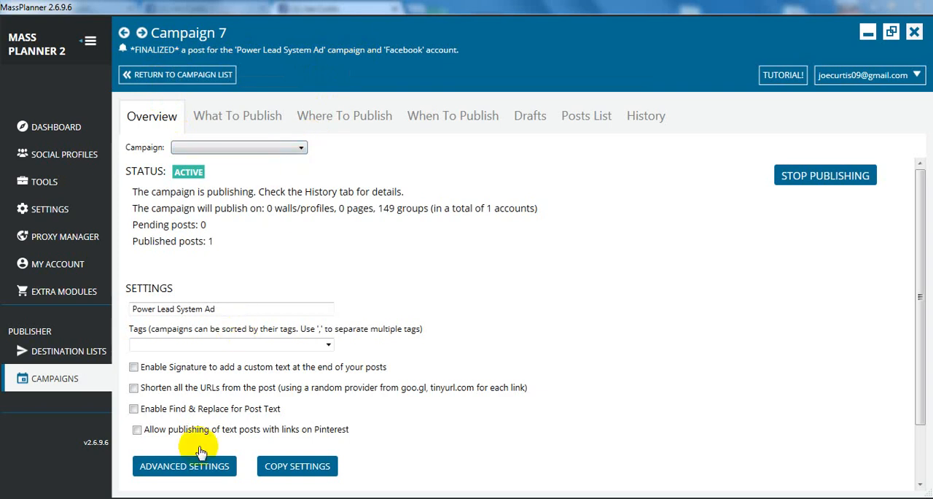
pyautogui.rightClick(554, 255)
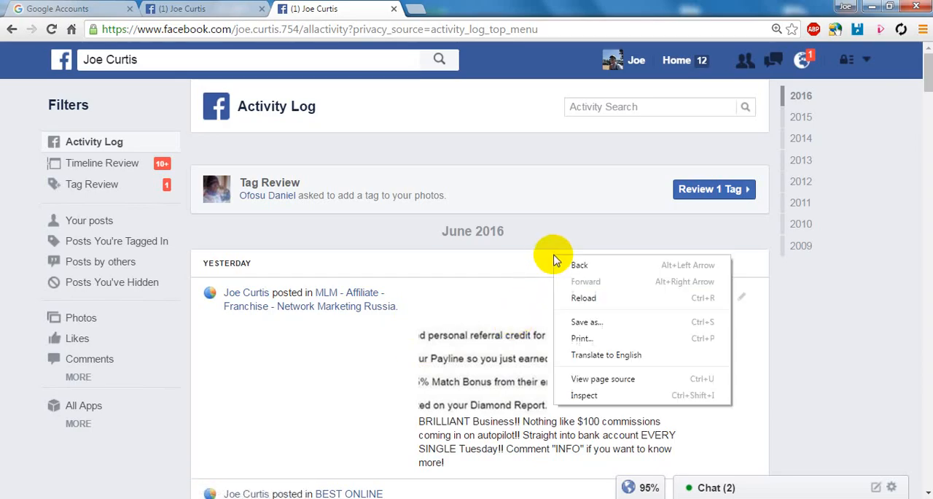
# Reload the activity log and find the $100 commissions post in Make Money Online Made Easy.
pyautogui.click(583, 297)
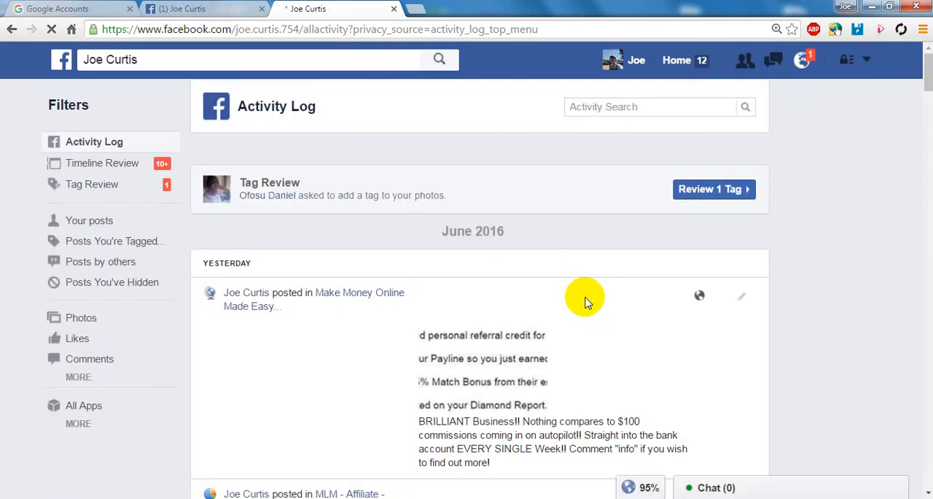
pyautogui.click(717, 487)
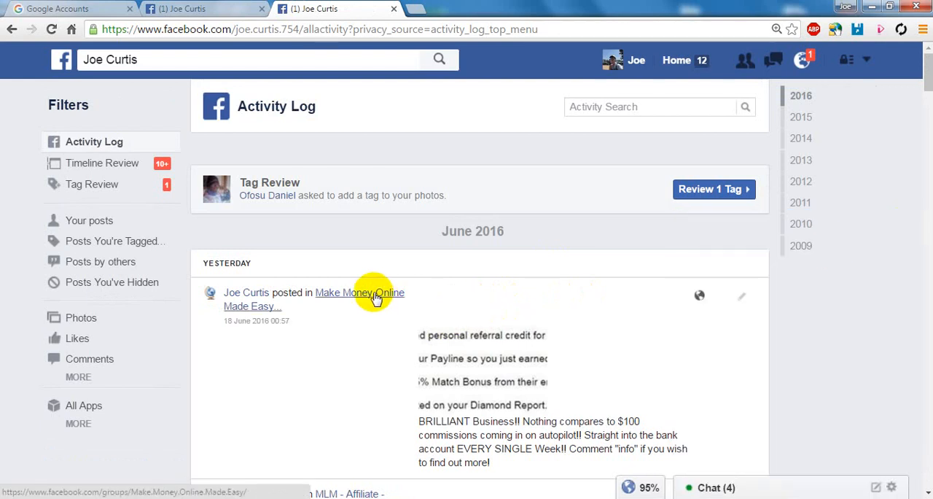
pyautogui.click(358, 292)
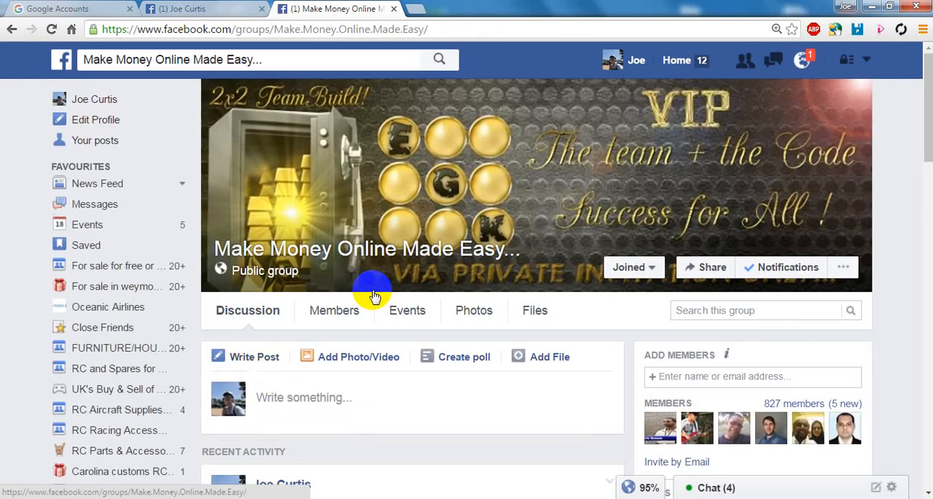
pyautogui.scroll(-3)
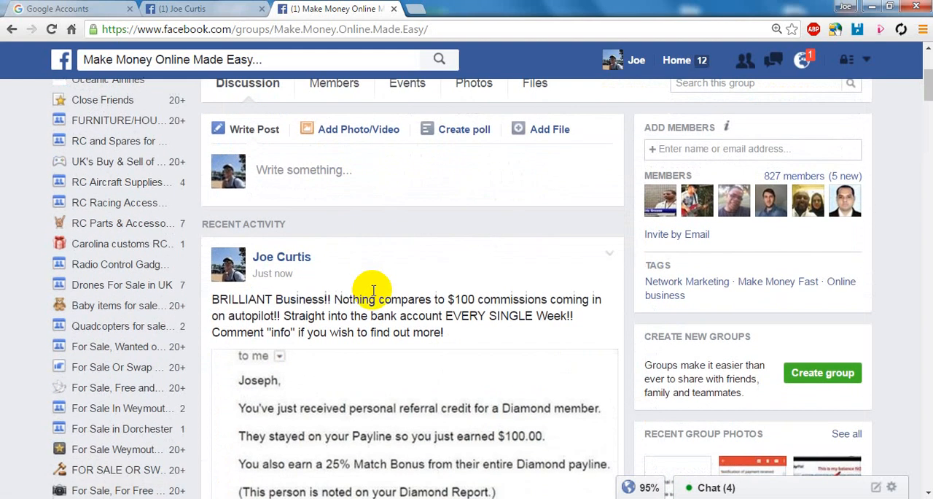
pyautogui.scroll(-3)
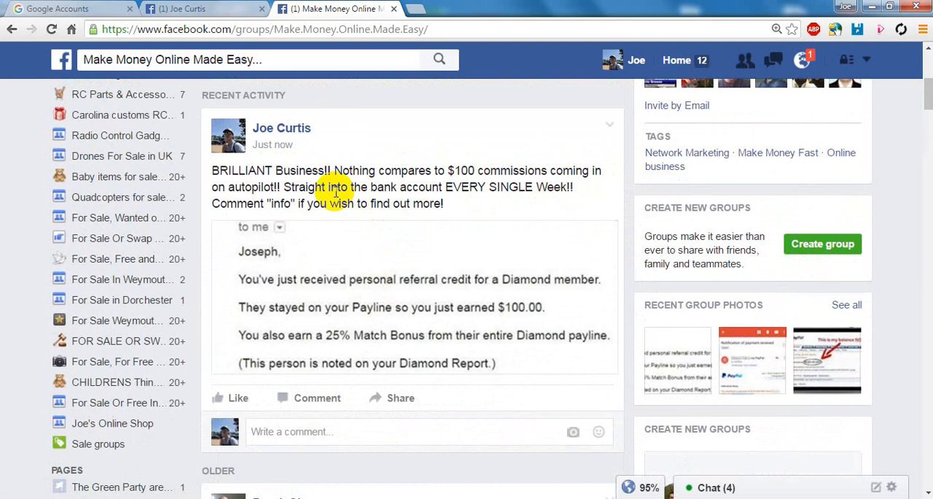
pyautogui.moveTo(461, 232)
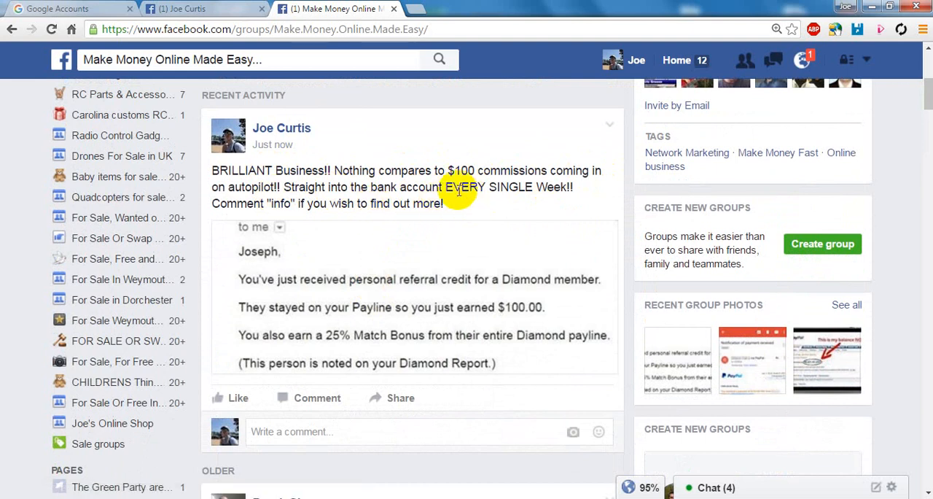
pyautogui.moveTo(445, 204)
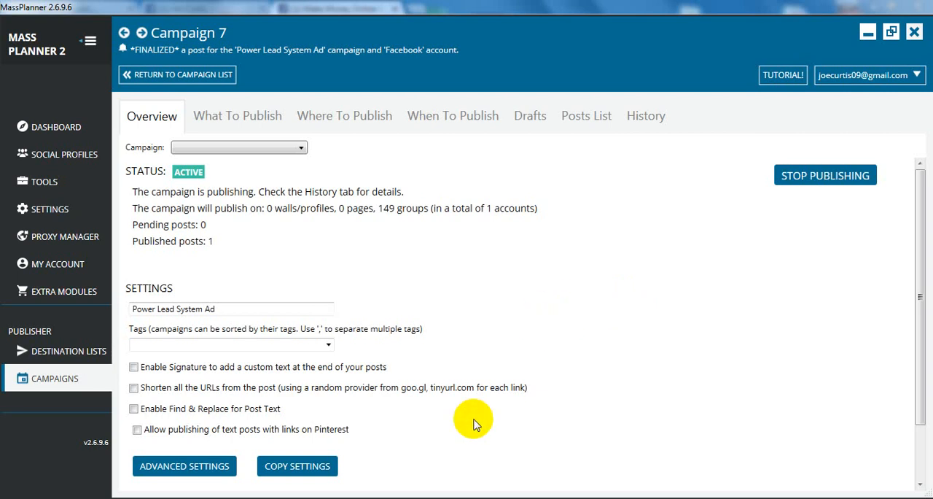
pyautogui.scroll(-3)
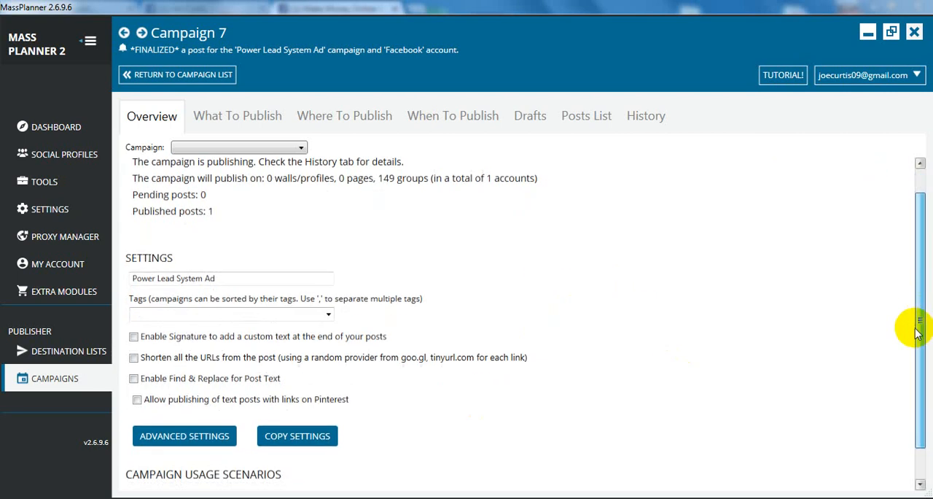